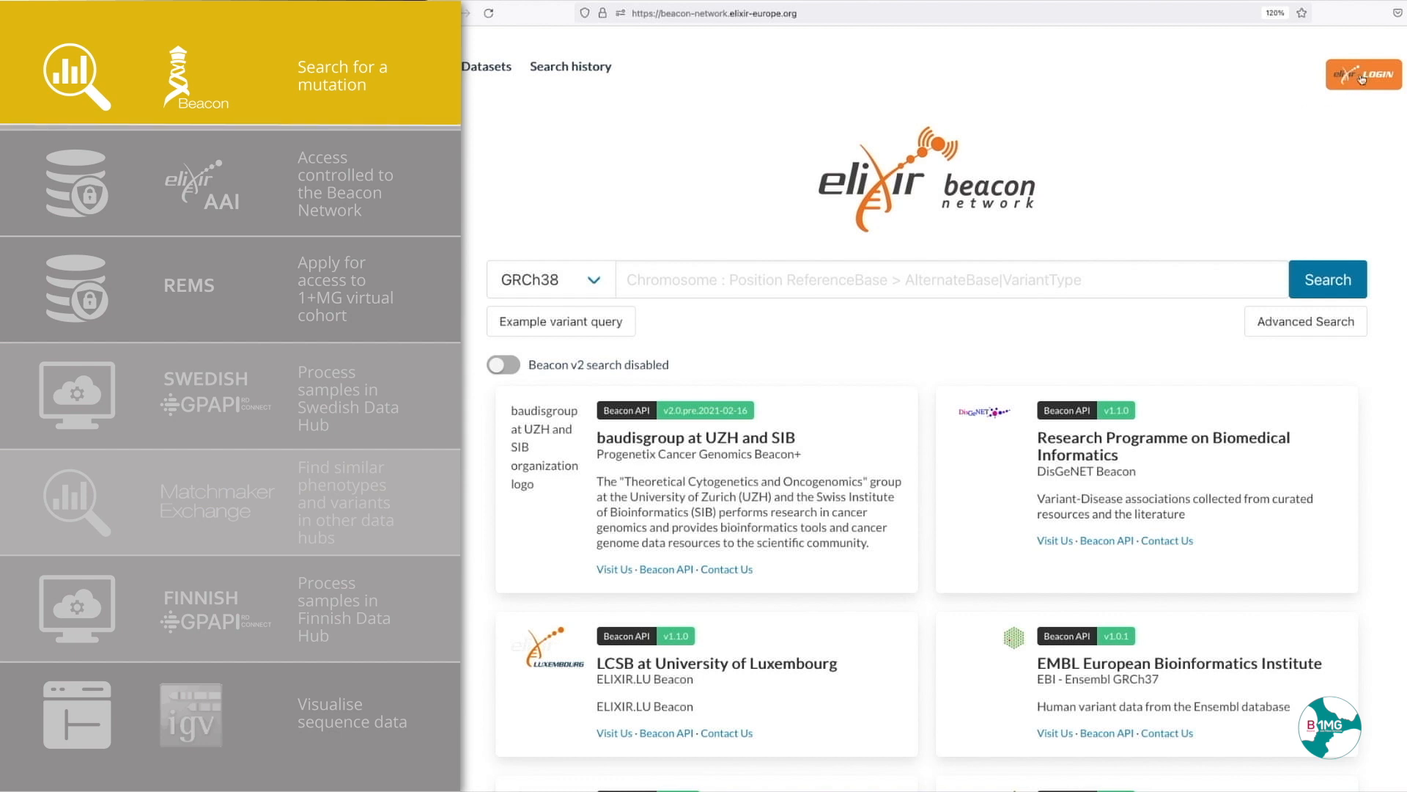
# - Sign in to the Beacon Network via ELIXIR AAI using a CSC - IT Center for Science account
pyautogui.click(1363, 75)
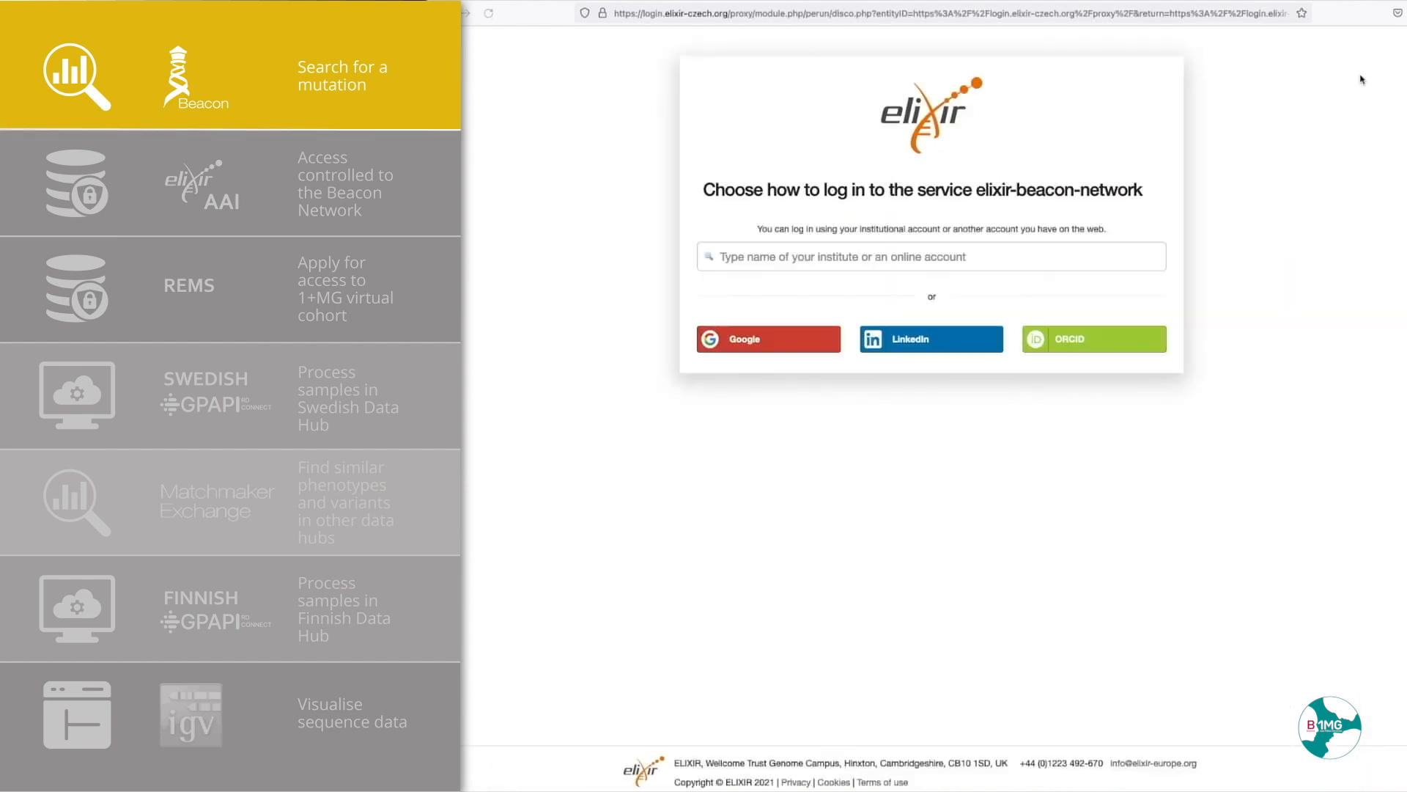
pyautogui.write('csc')
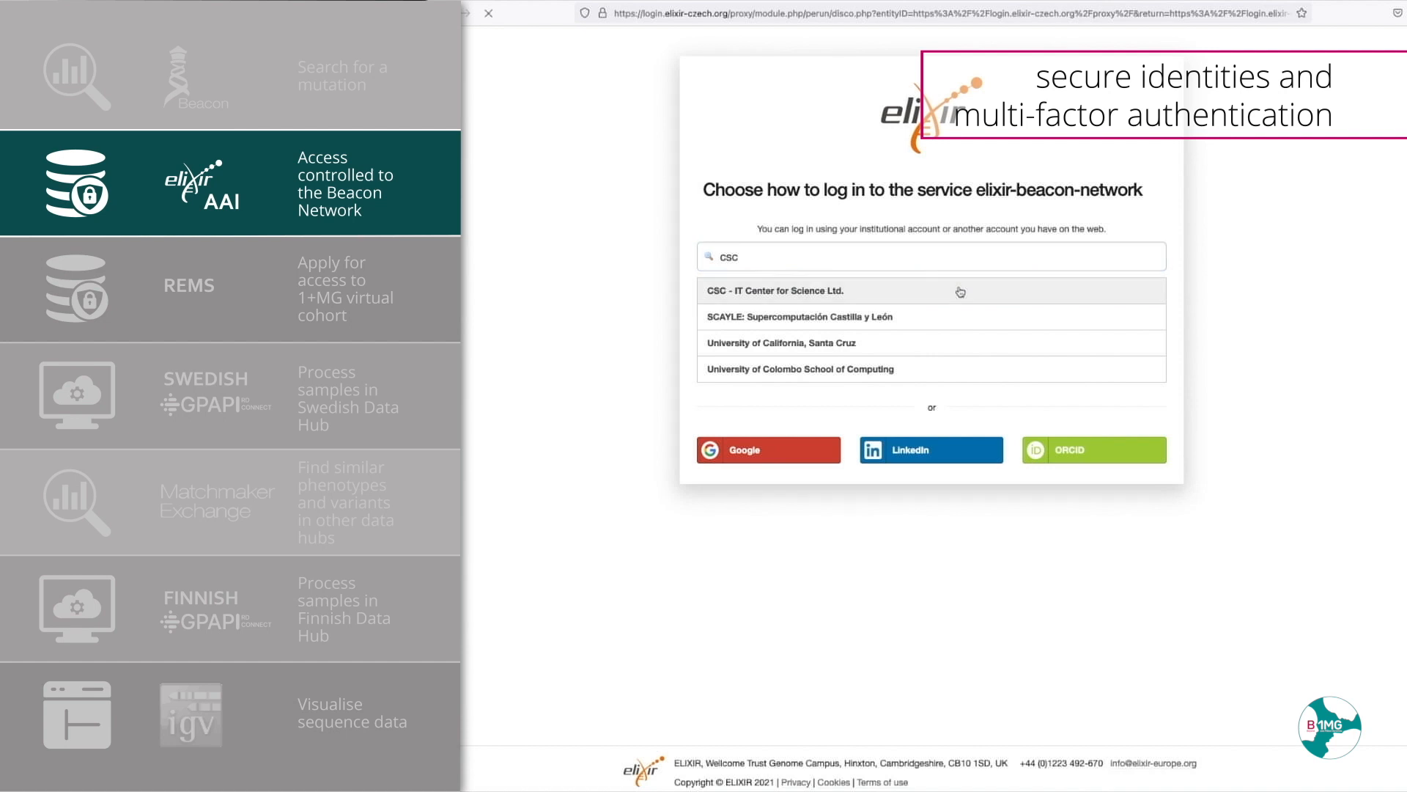
pyautogui.click(774, 290)
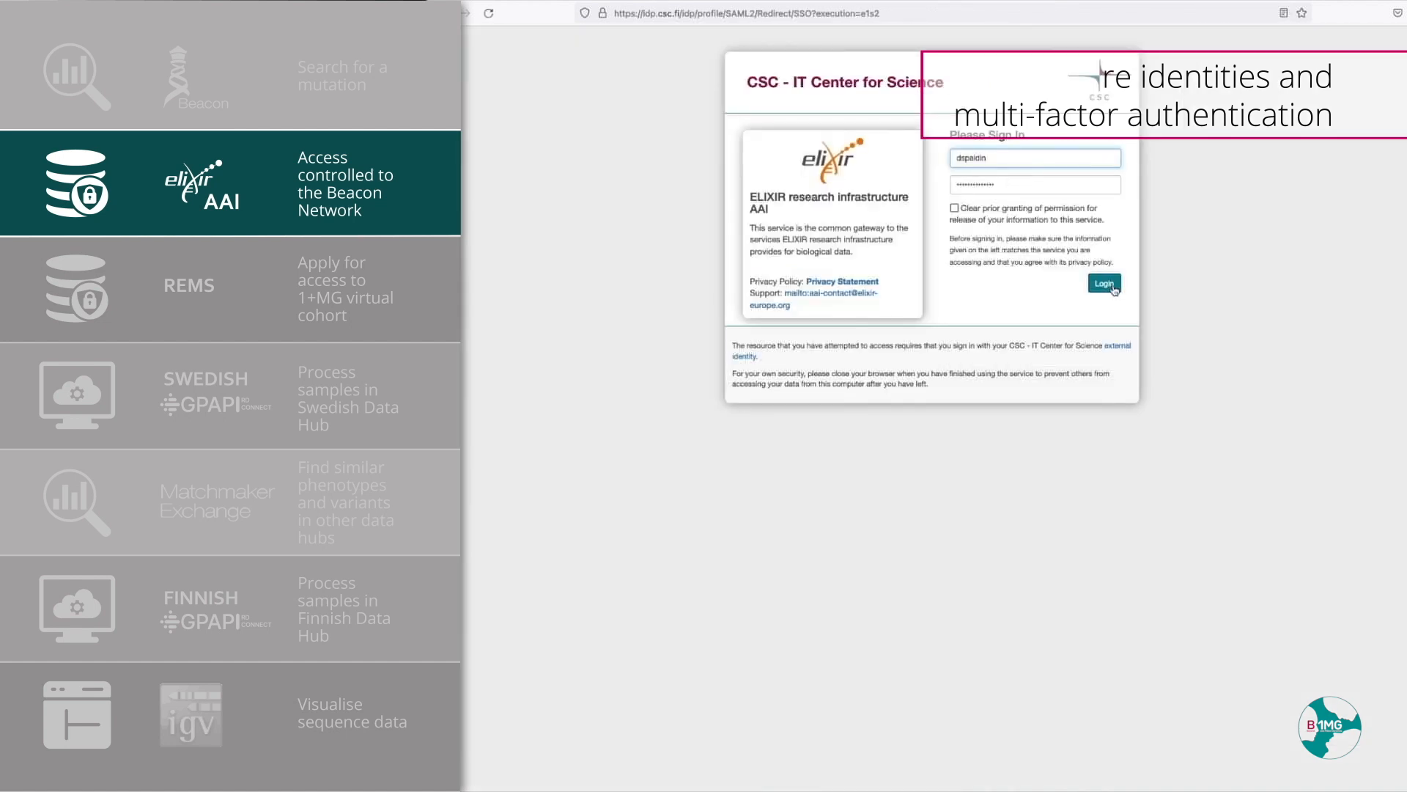
pyautogui.click(1103, 284)
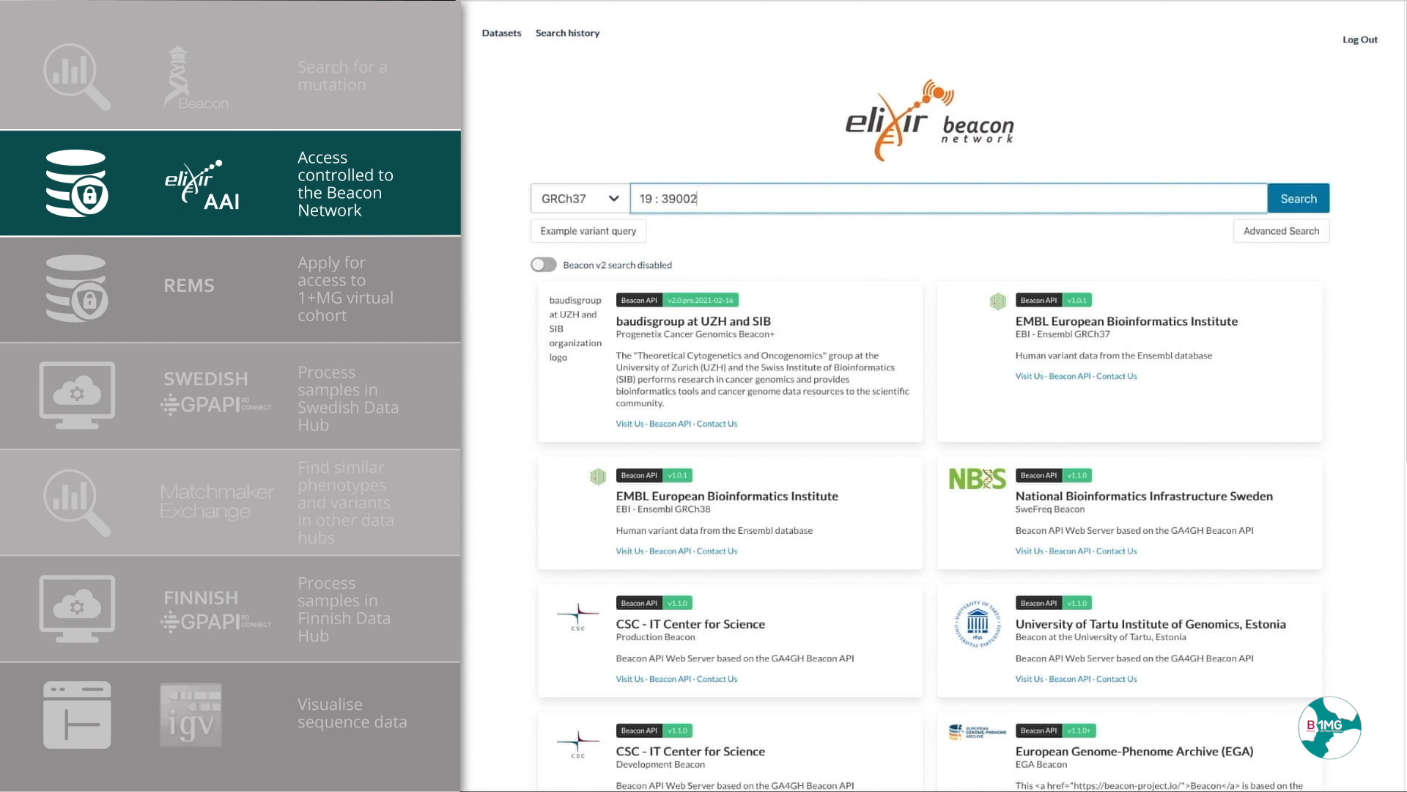
# - Search for variant 19:39002725 A>G and expand the B1MG pilot Sweden result
pyautogui.write('725 A > G')
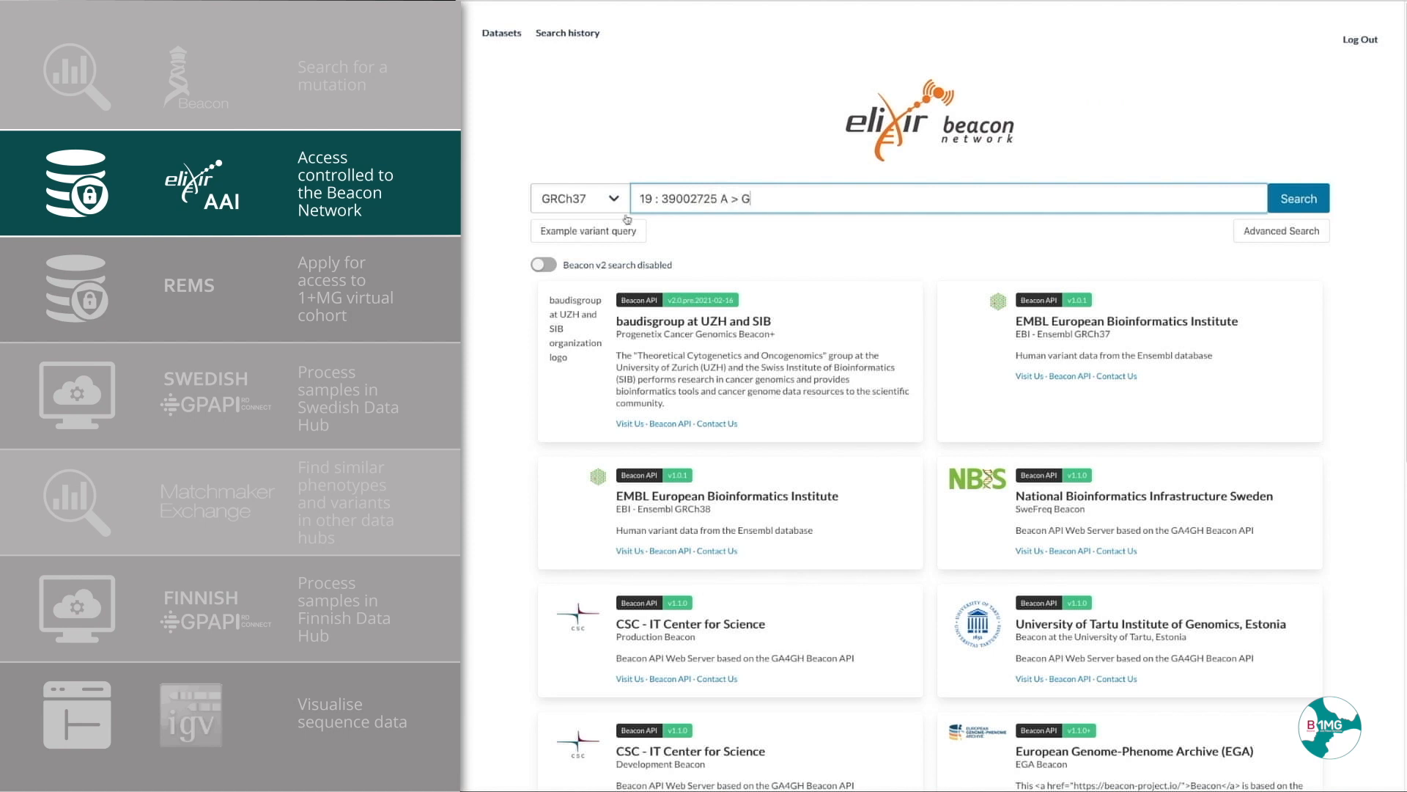
pyautogui.click(1298, 197)
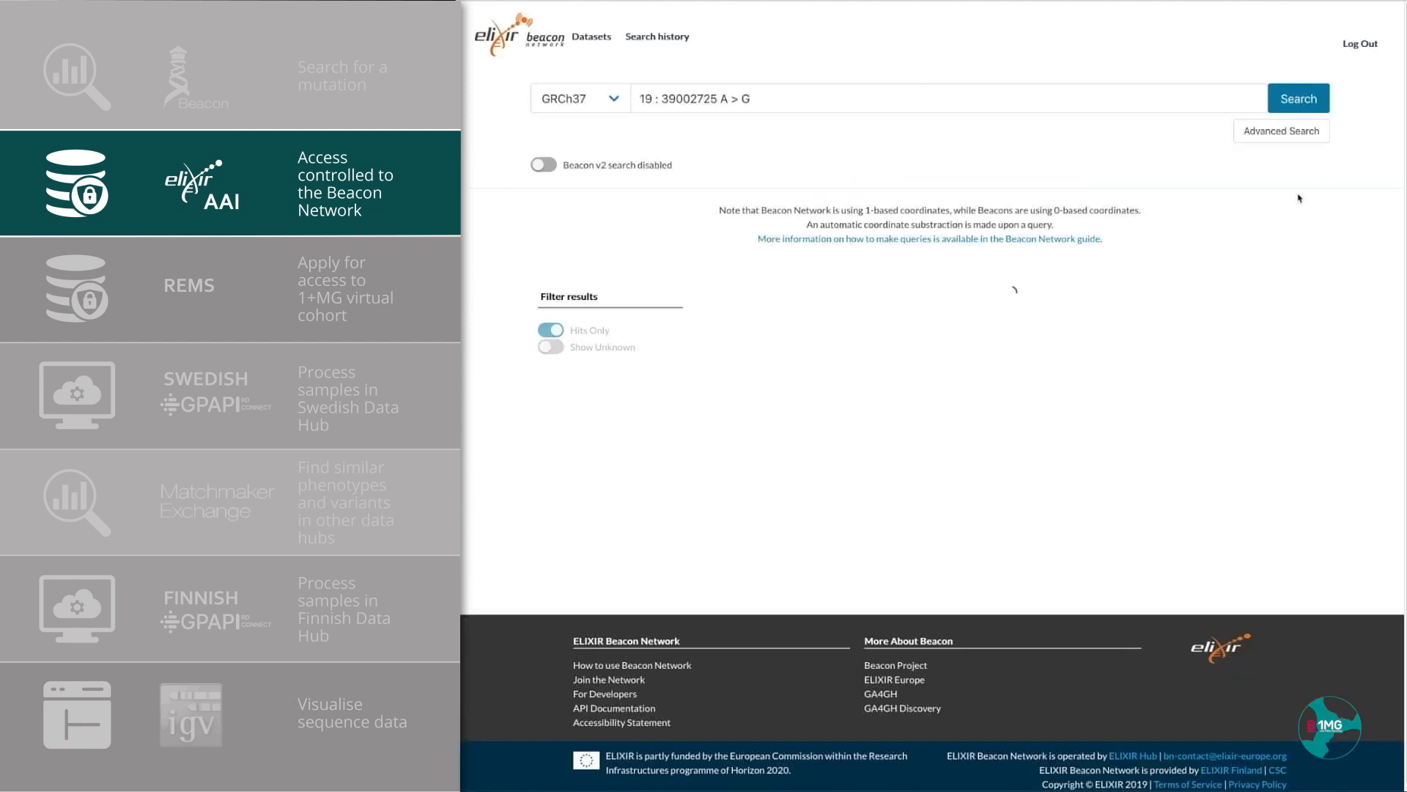
pyautogui.click(1298, 97)
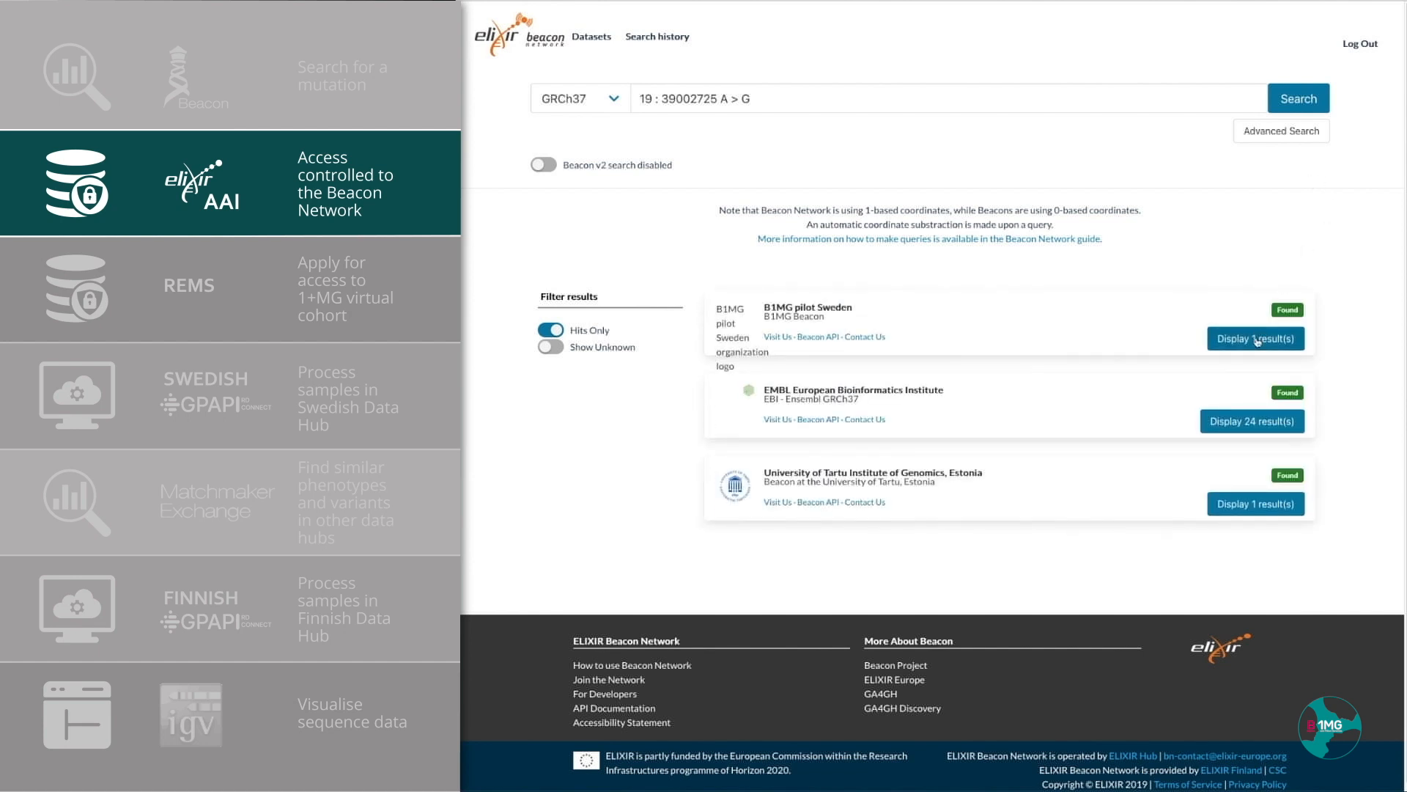
pyautogui.click(1255, 339)
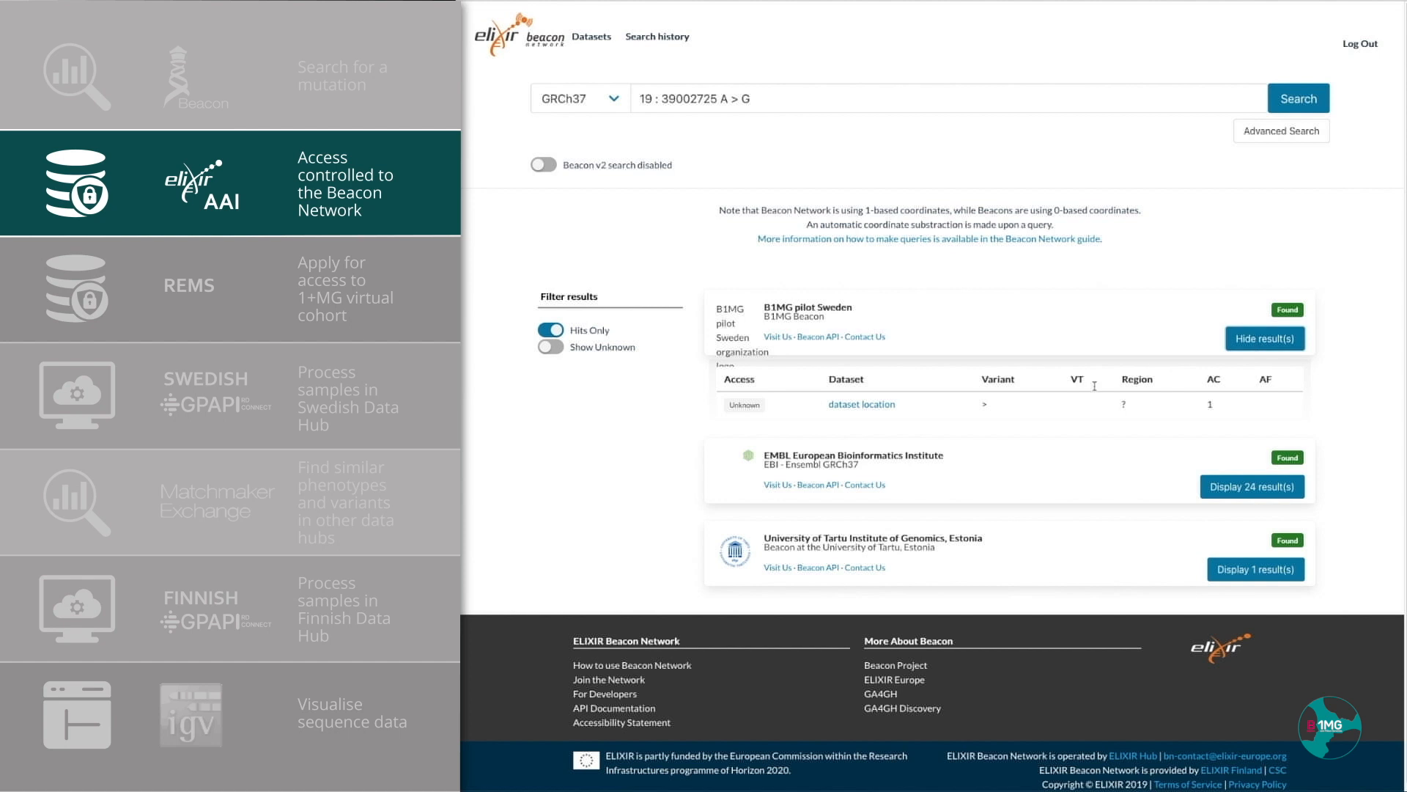
pyautogui.moveTo(860, 404)
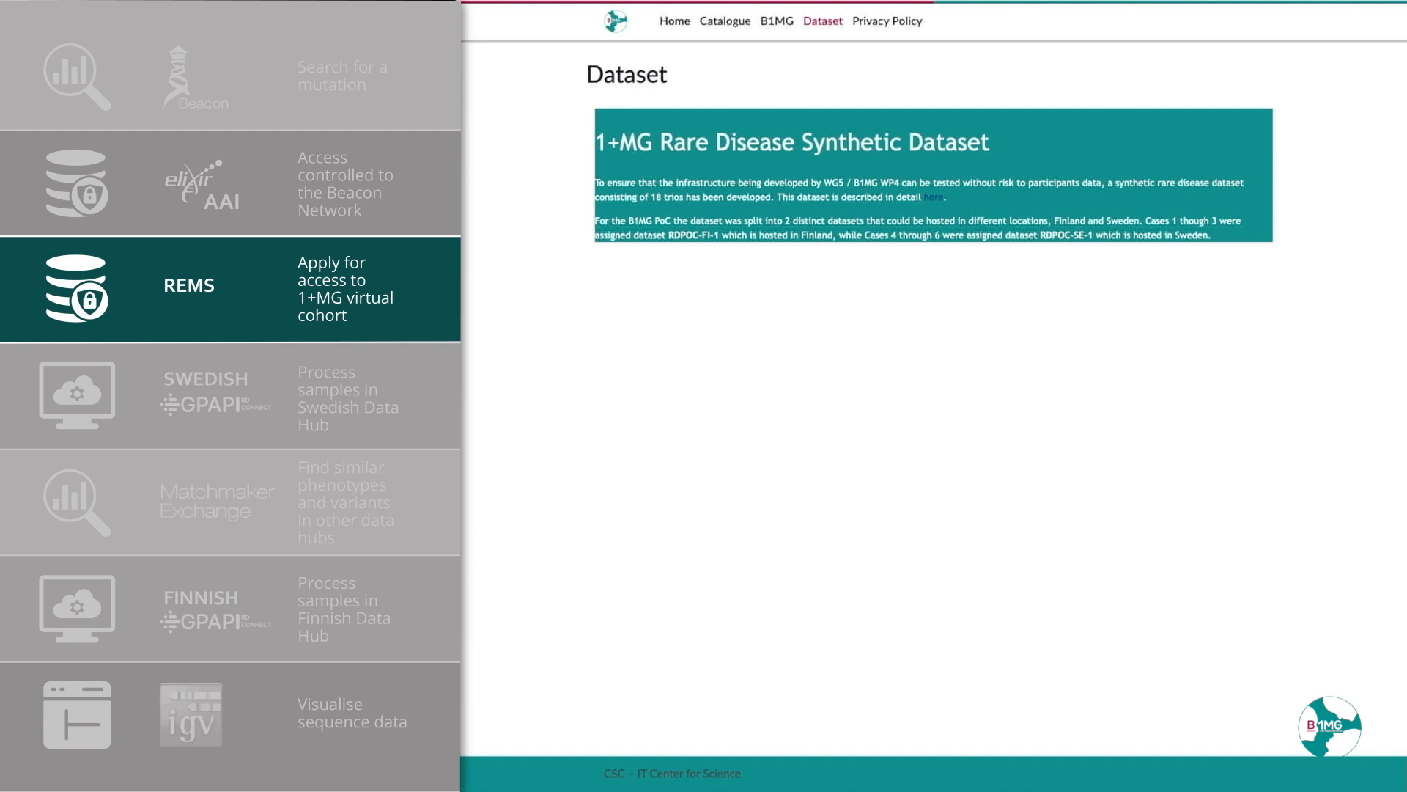
pyautogui.moveTo(724, 20)
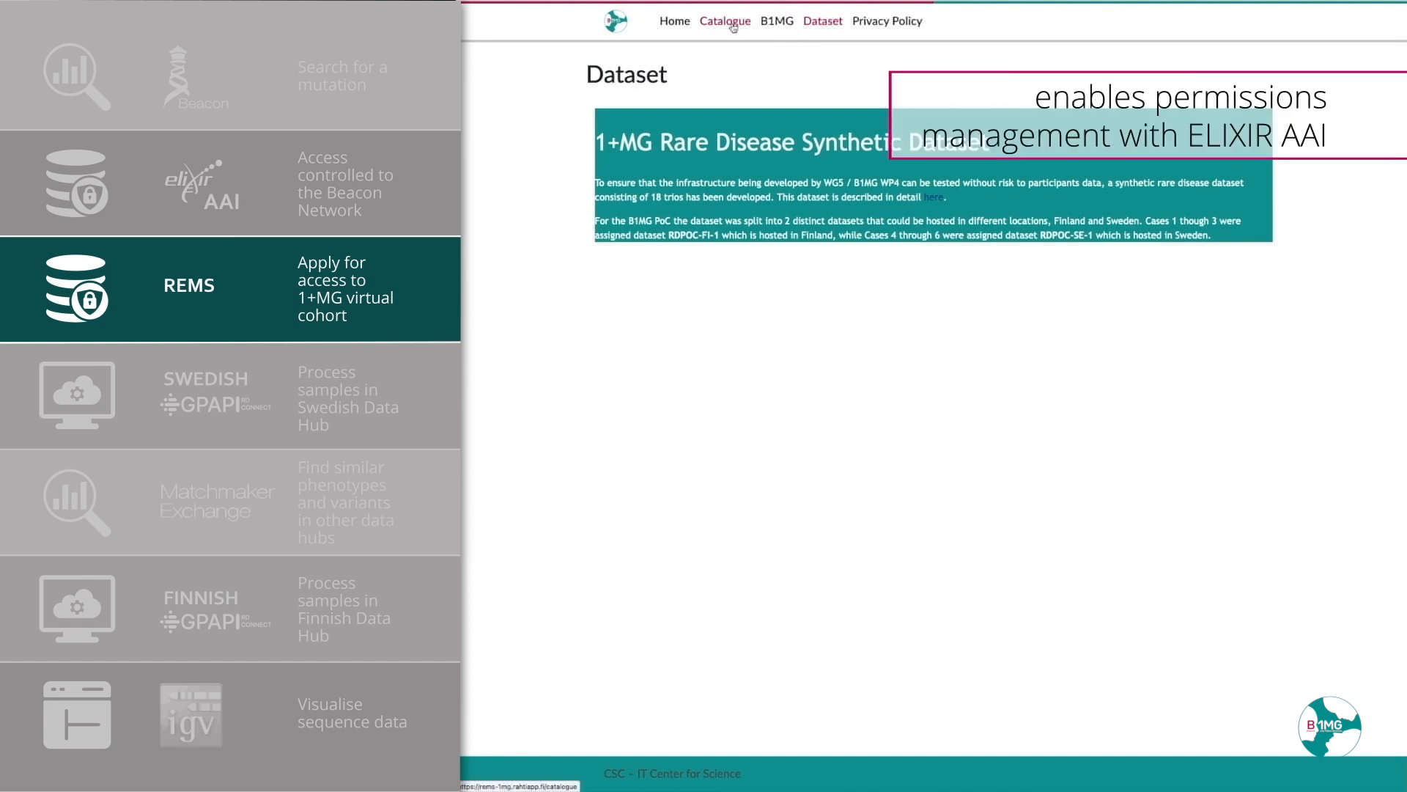
# - Add the 1+MG Virtual Cohort from the REMS catalogue to the cart and apply for it
pyautogui.click(724, 20)
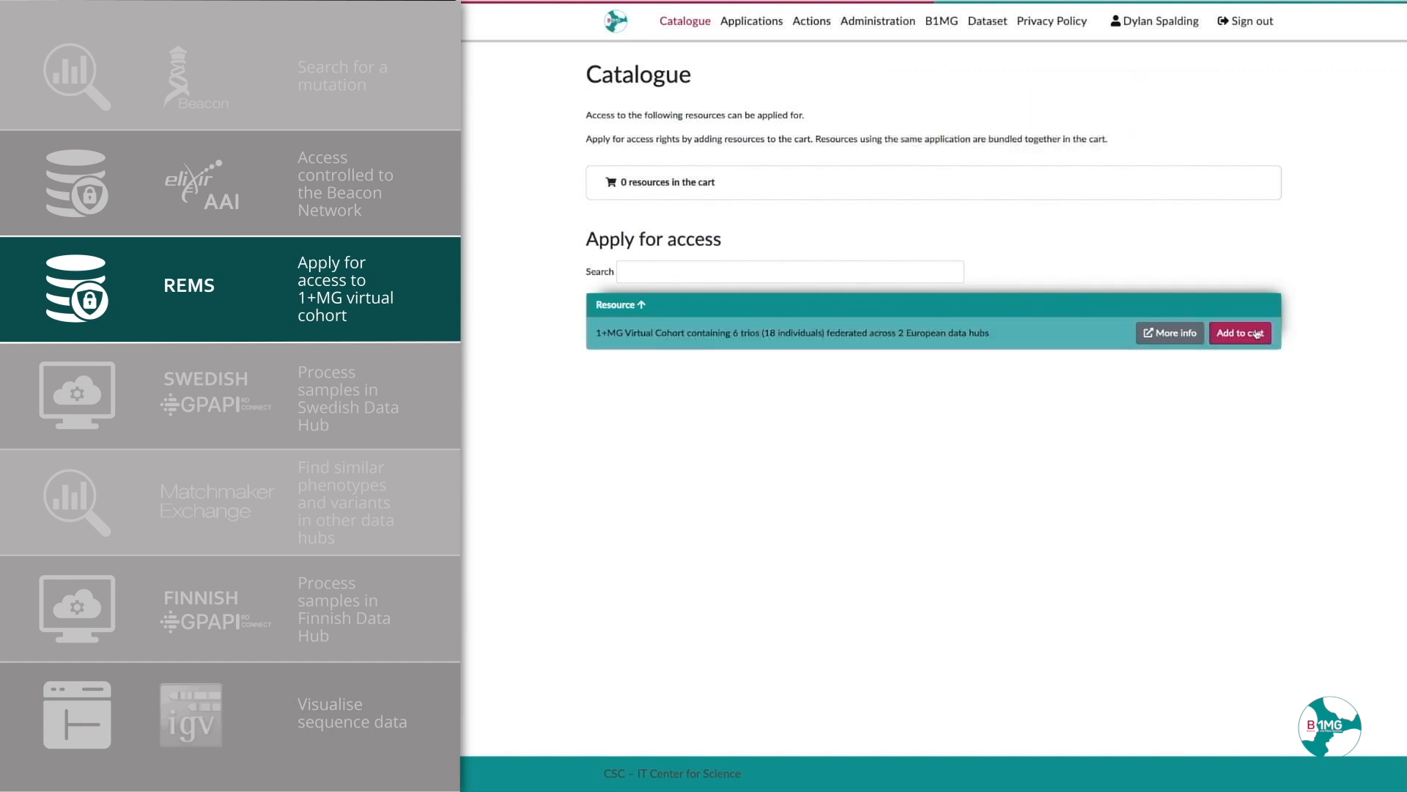
pyautogui.click(1240, 332)
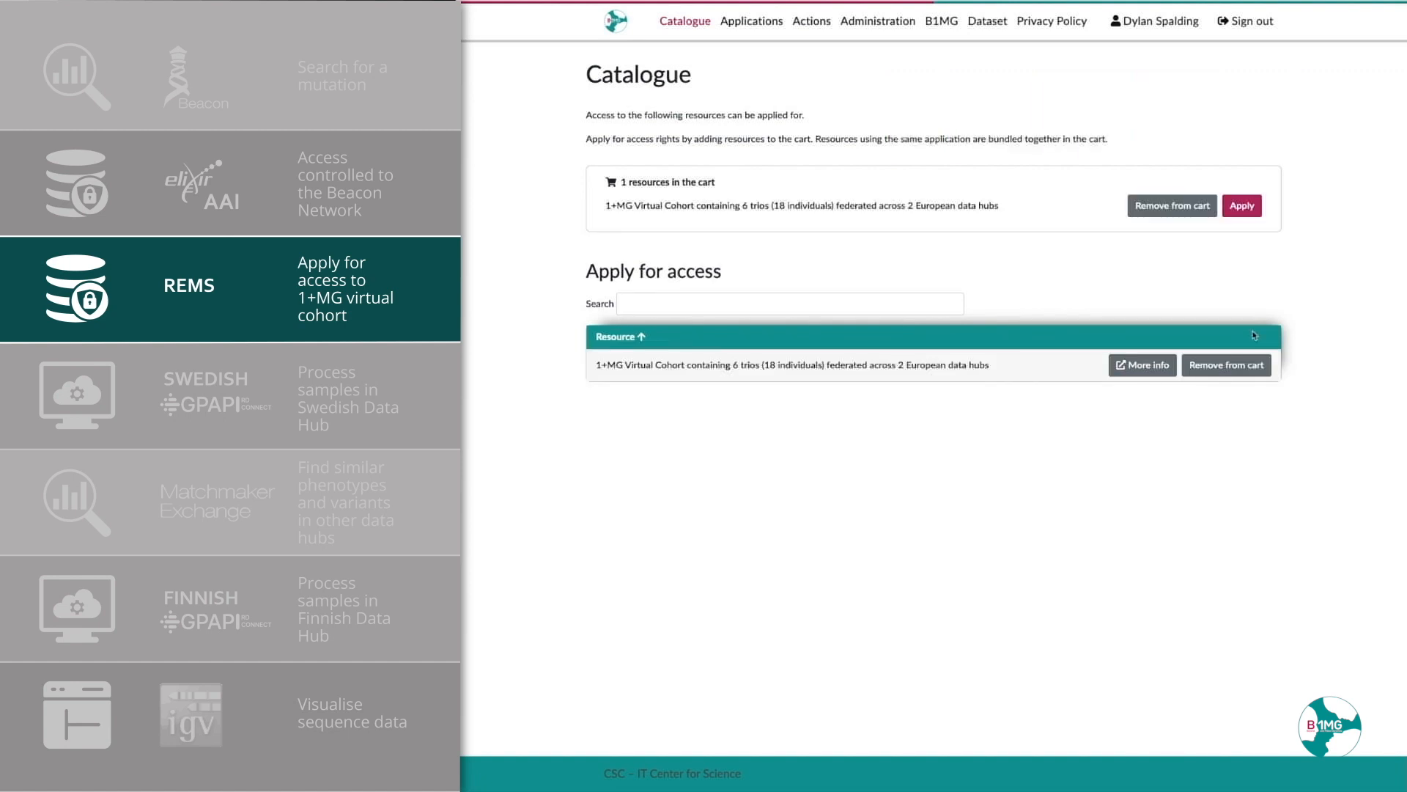
pyautogui.moveTo(1243, 206)
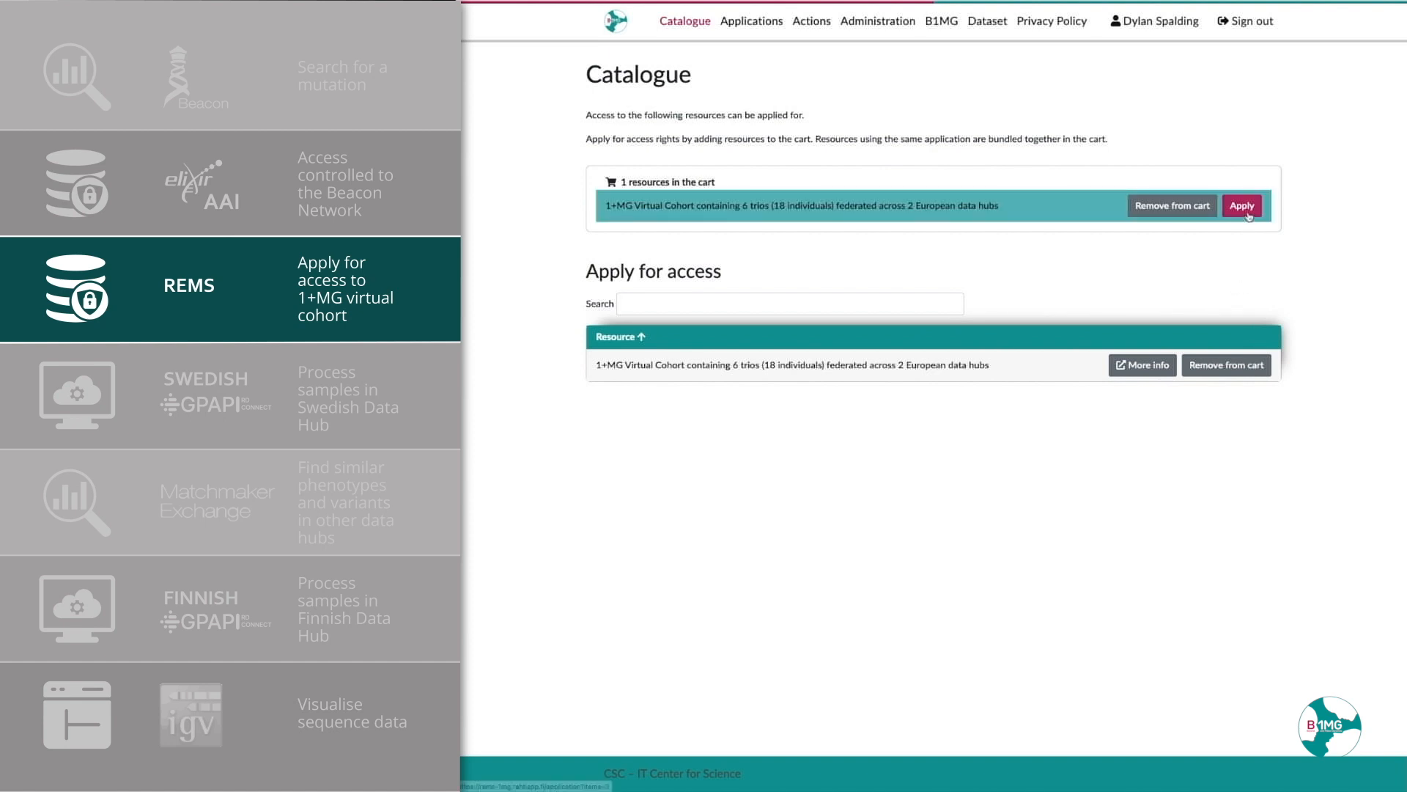
pyautogui.click(1240, 205)
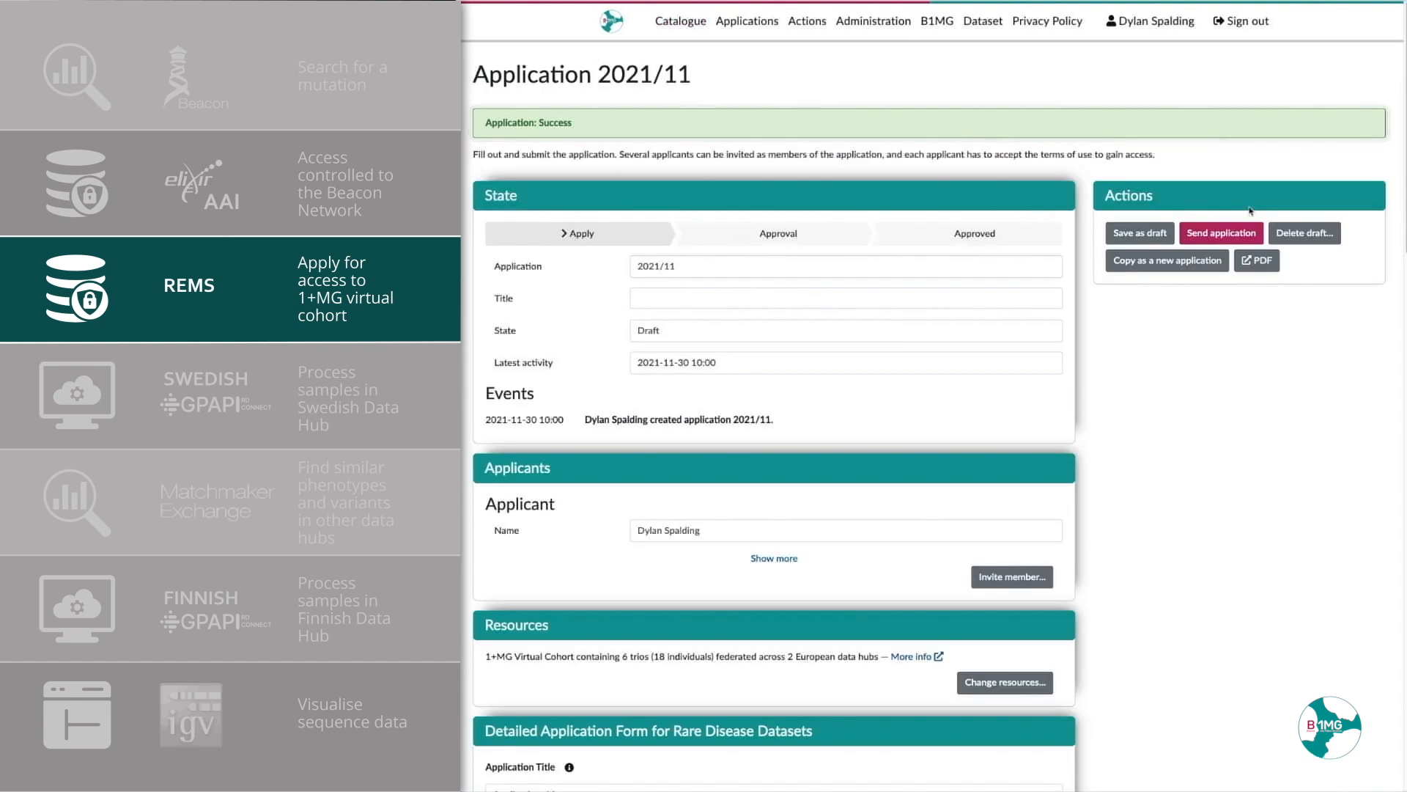
# - Fill in application 2021/11's text fields and project start date, then send it
pyautogui.scroll(-3)
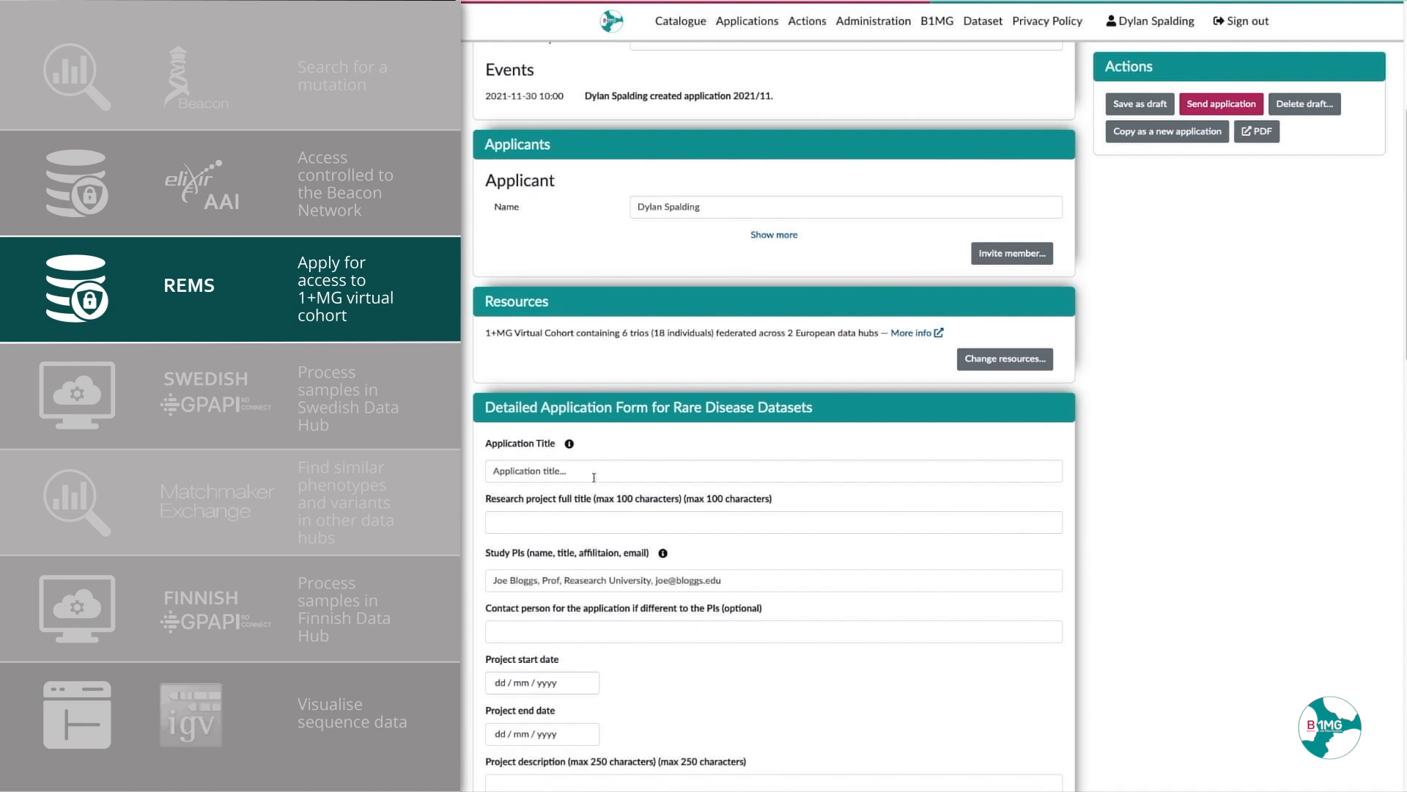
pyautogui.write('Tes')
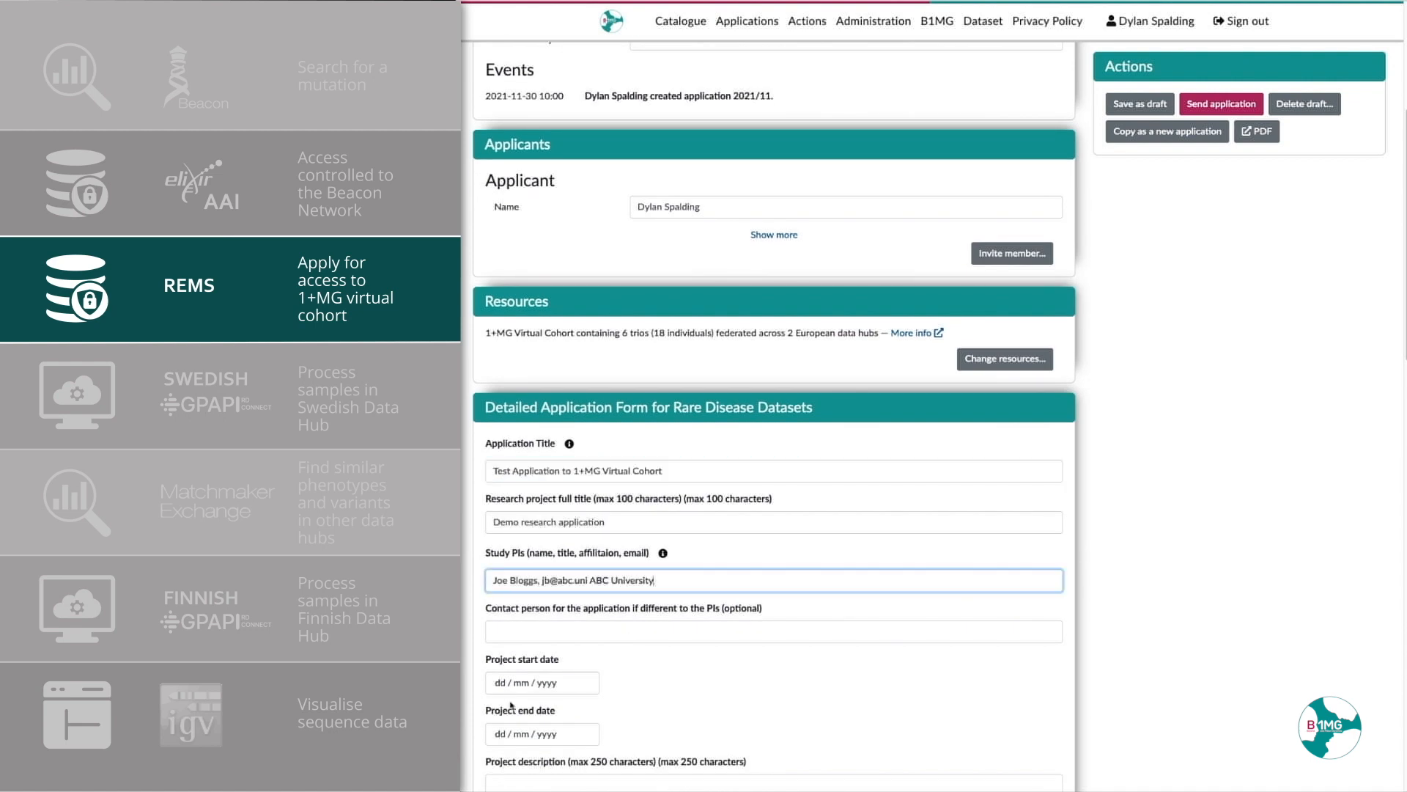
pyautogui.click(540, 683)
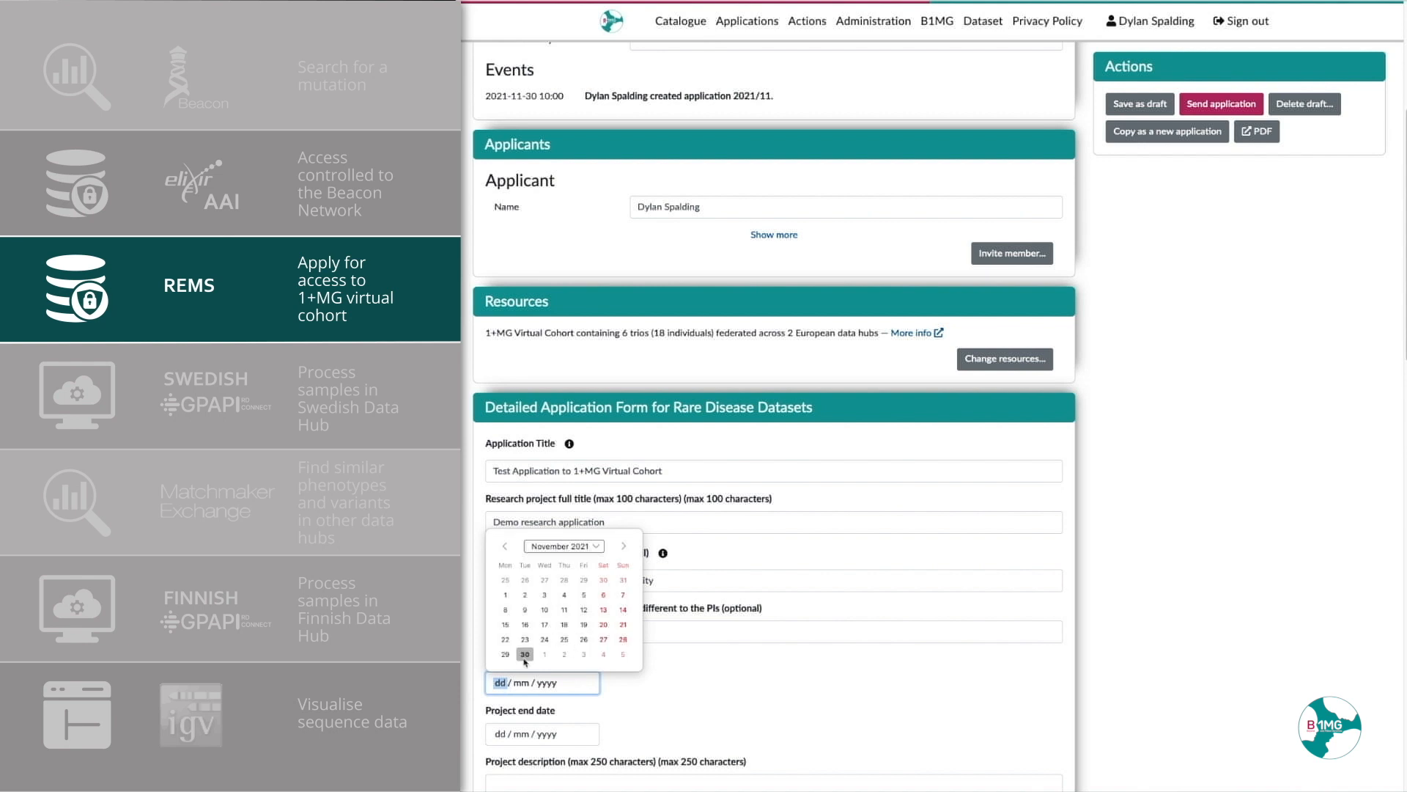
pyautogui.scroll(-3)
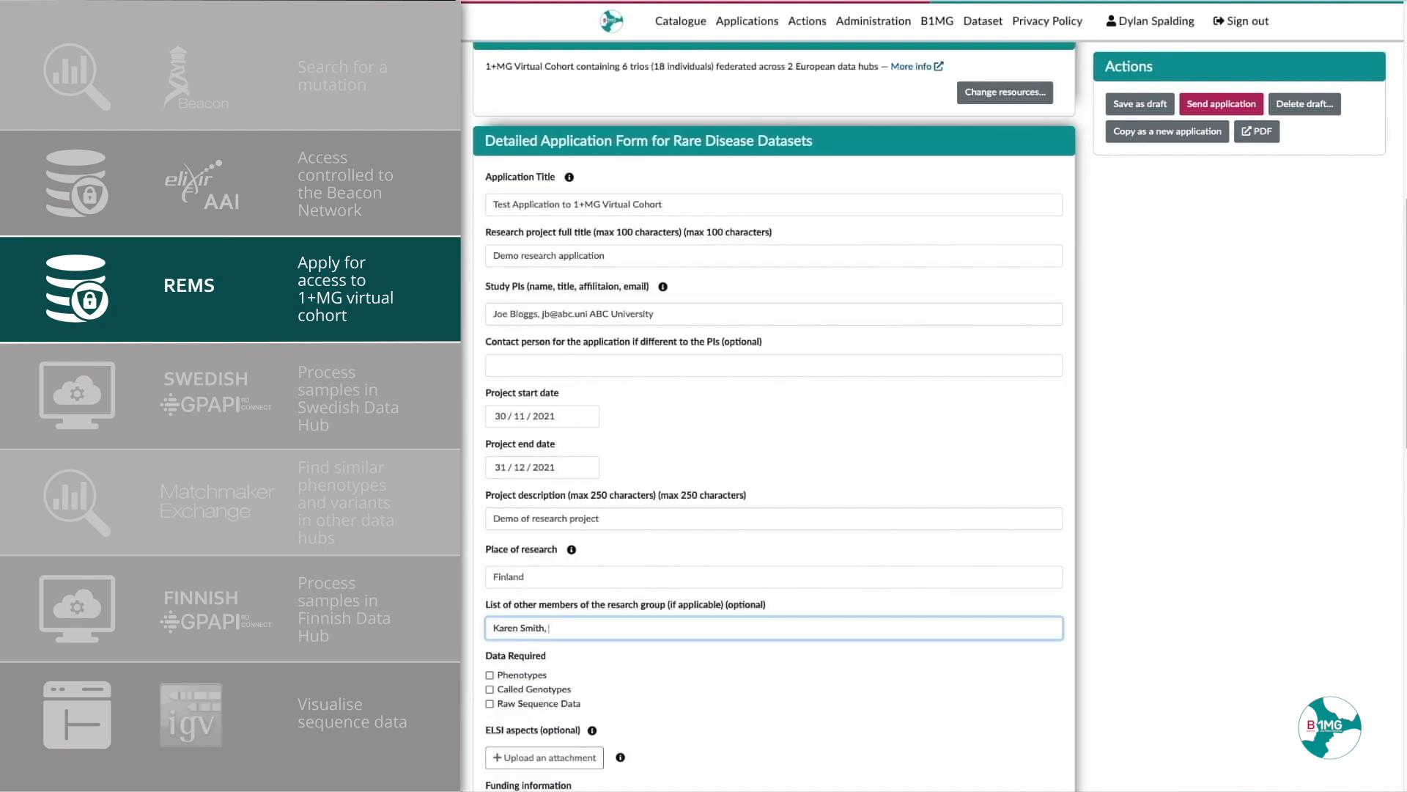
pyautogui.scroll(-3)
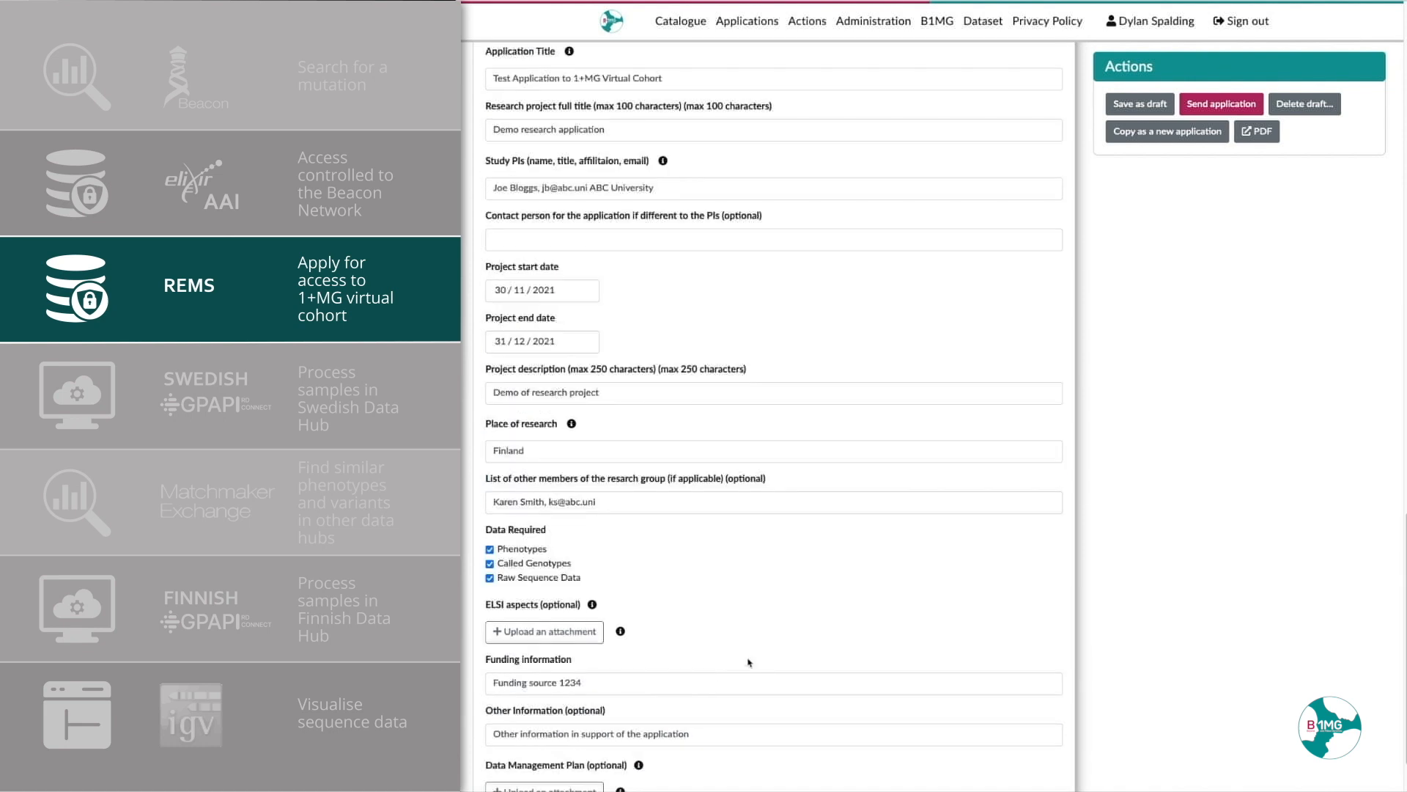
pyautogui.click(746, 20)
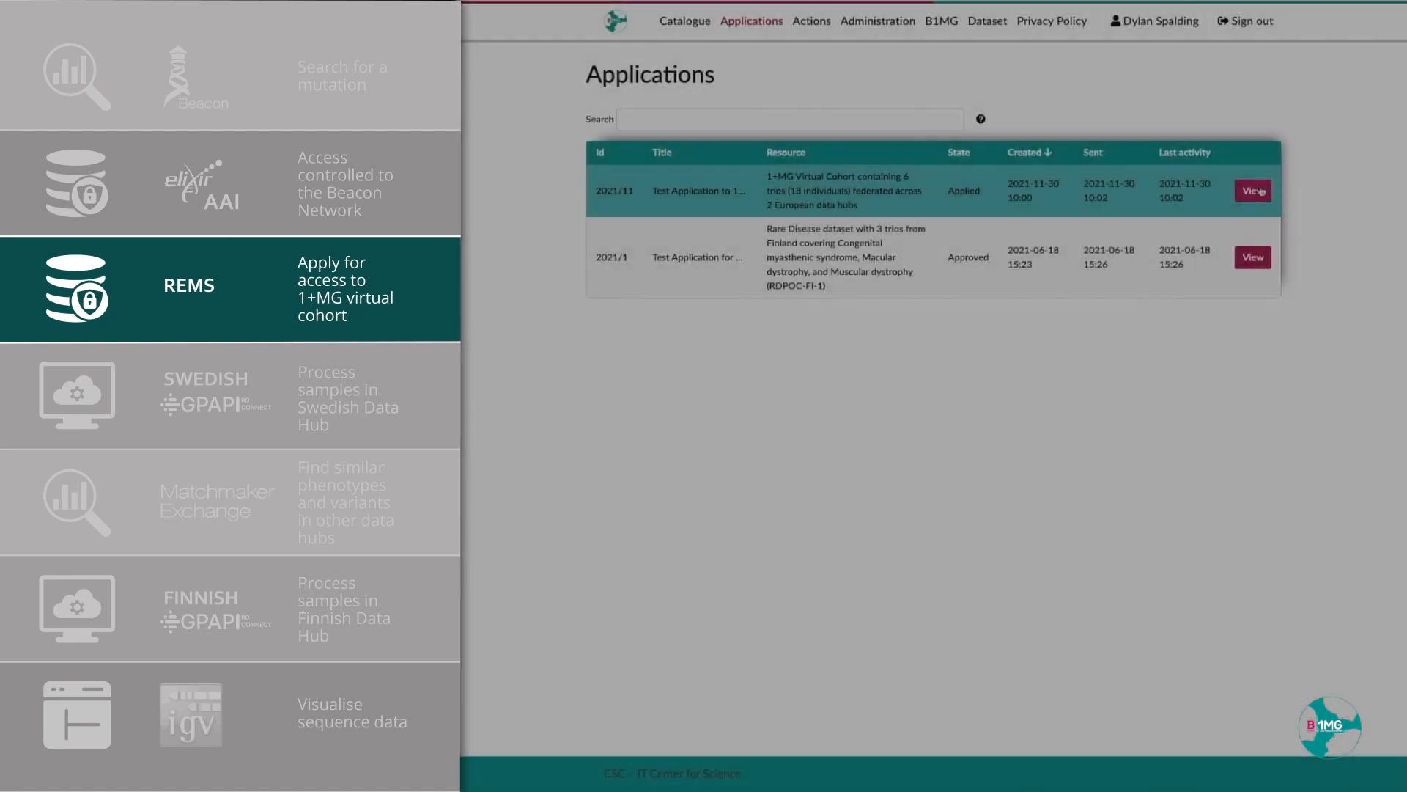
# - Approve application 2021/11 with comment 'Approved' and access expiring 31/12/2021
pyautogui.click(1252, 191)
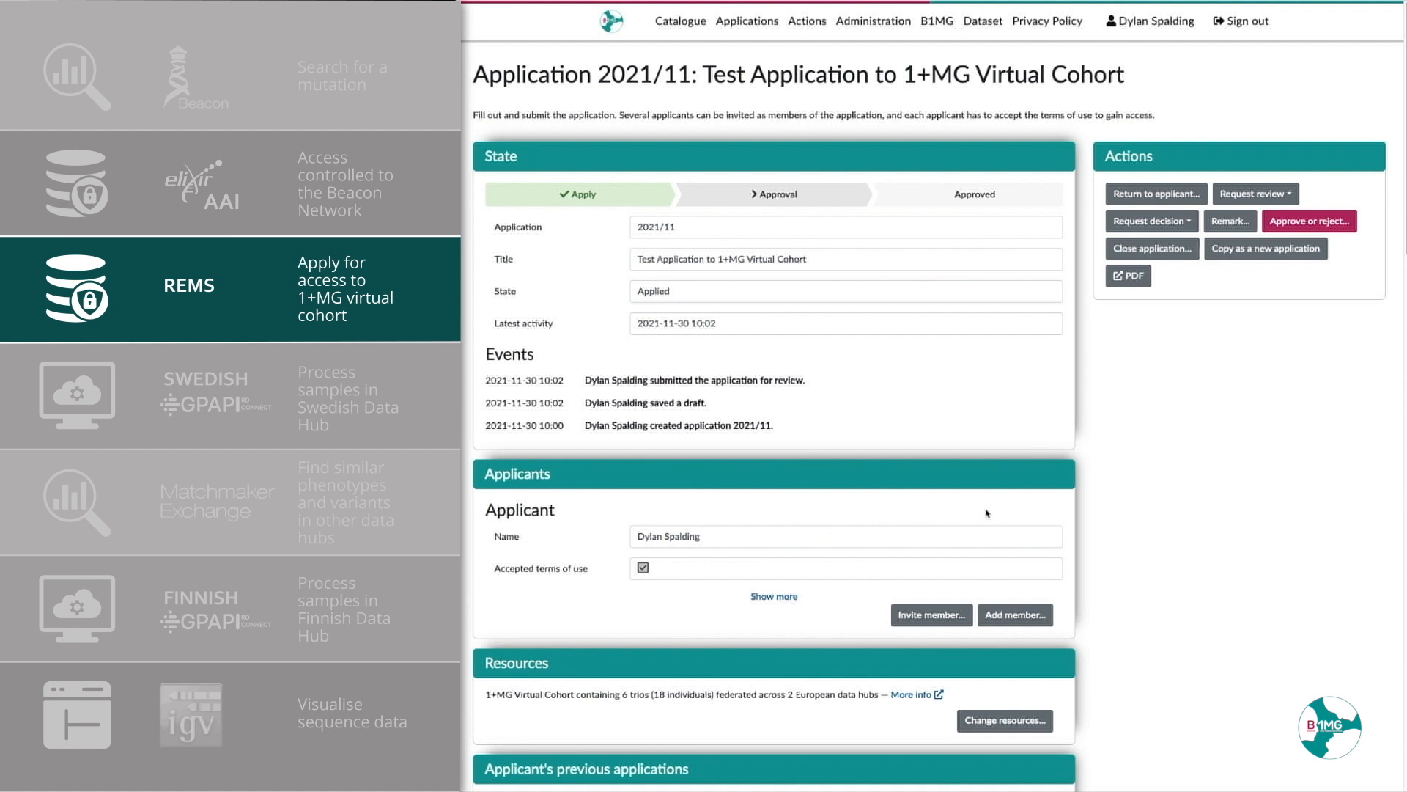
pyautogui.scroll(-3)
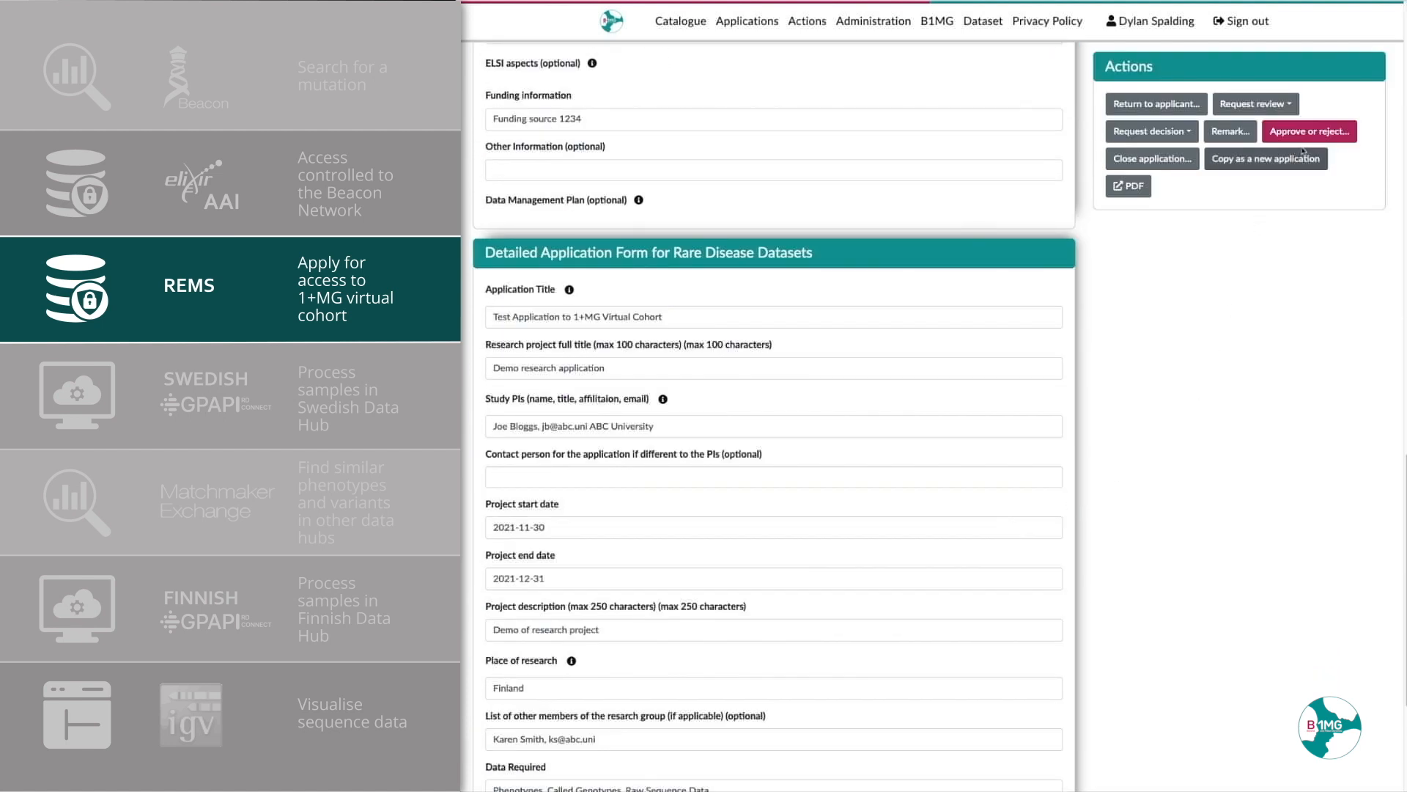
pyautogui.click(1310, 131)
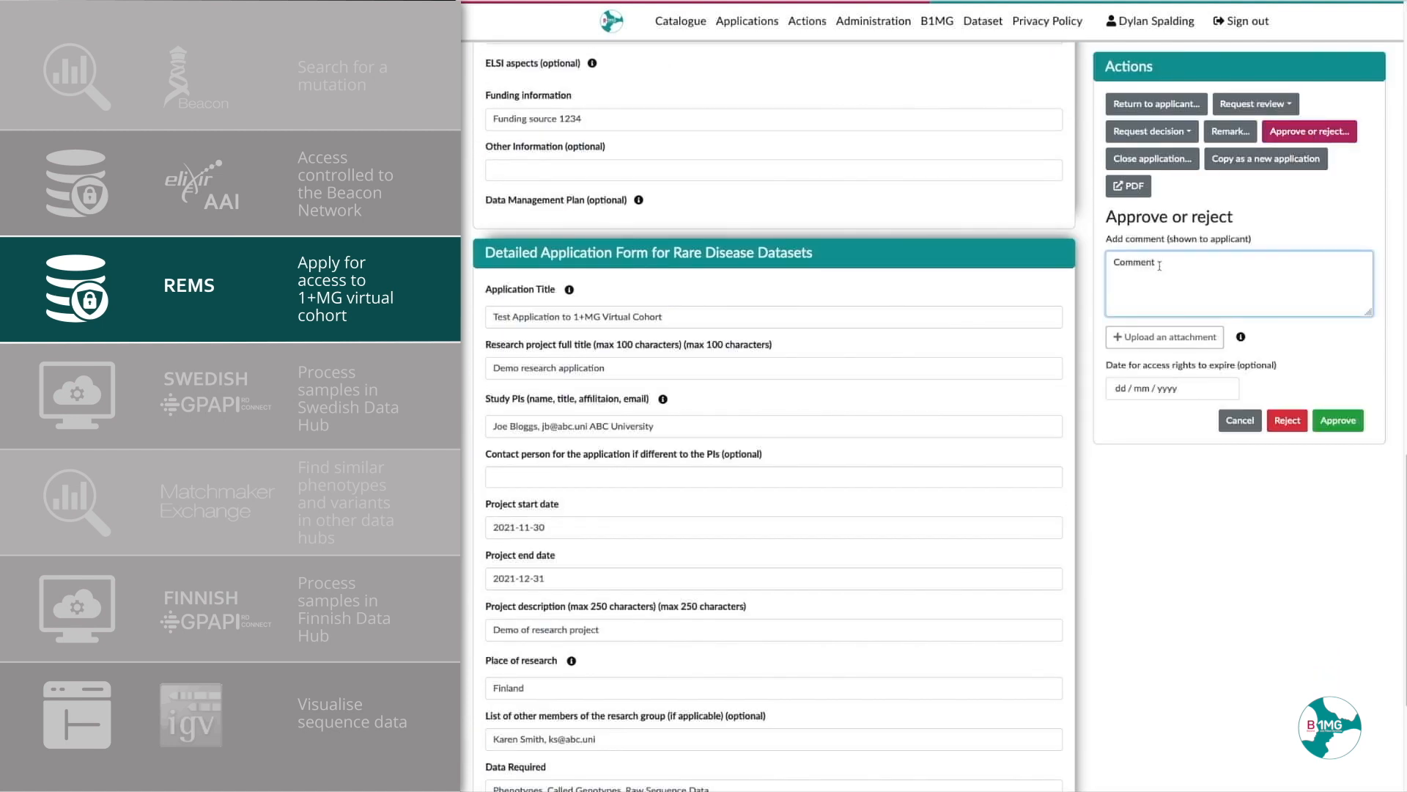
pyautogui.click(1171, 388)
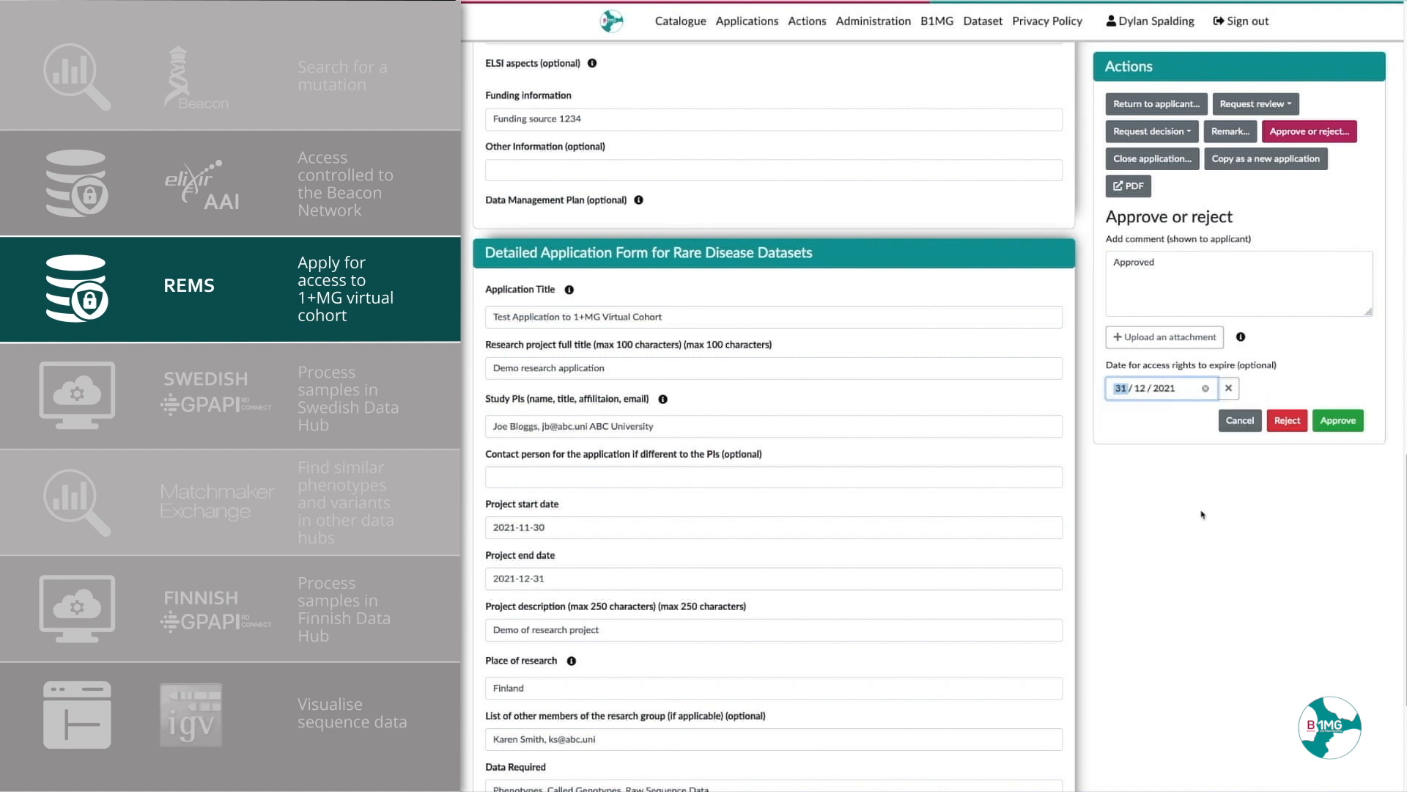
pyautogui.click(229, 395)
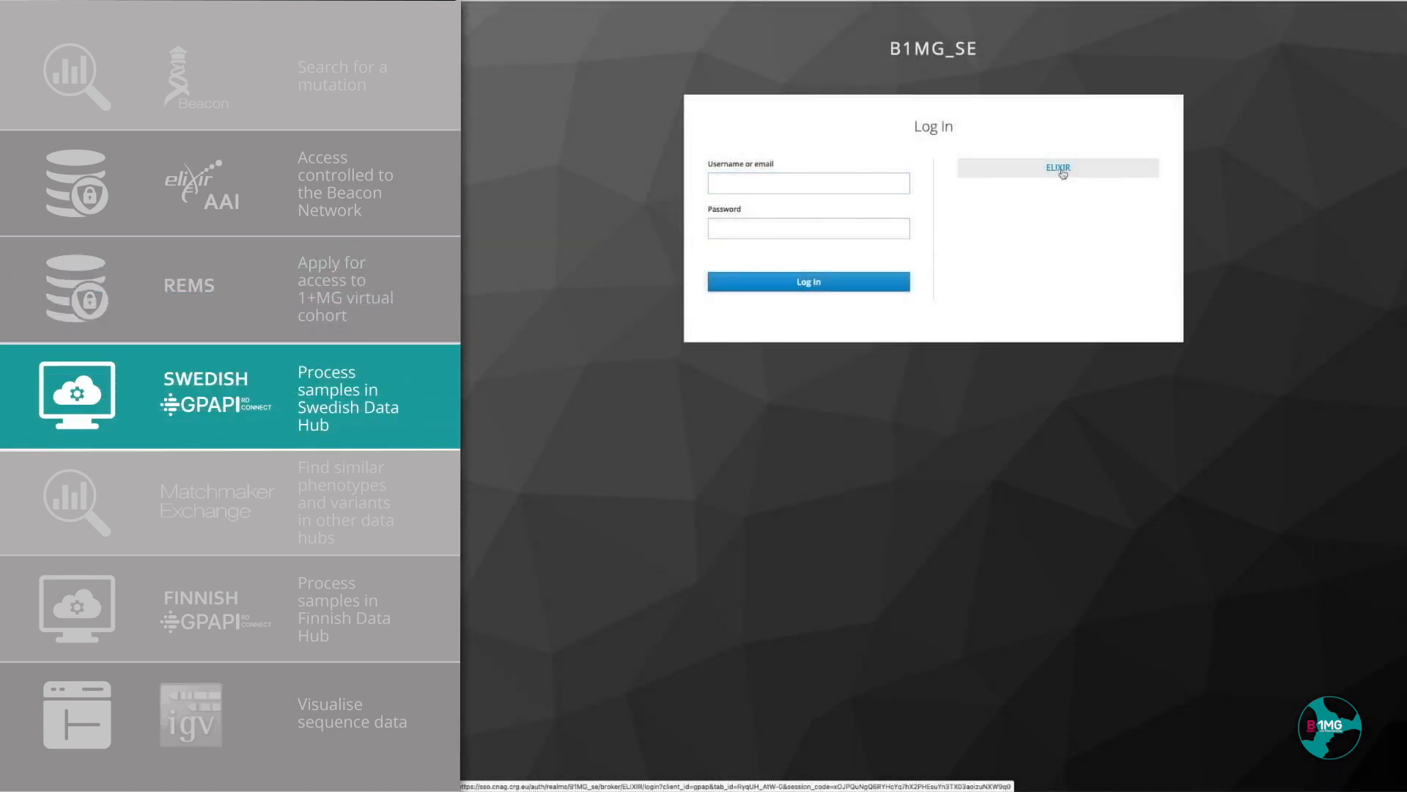
# - Log in to Sweden GPAP via ELIXIR and enter gene RYR1 in the gene filters
pyautogui.click(1057, 168)
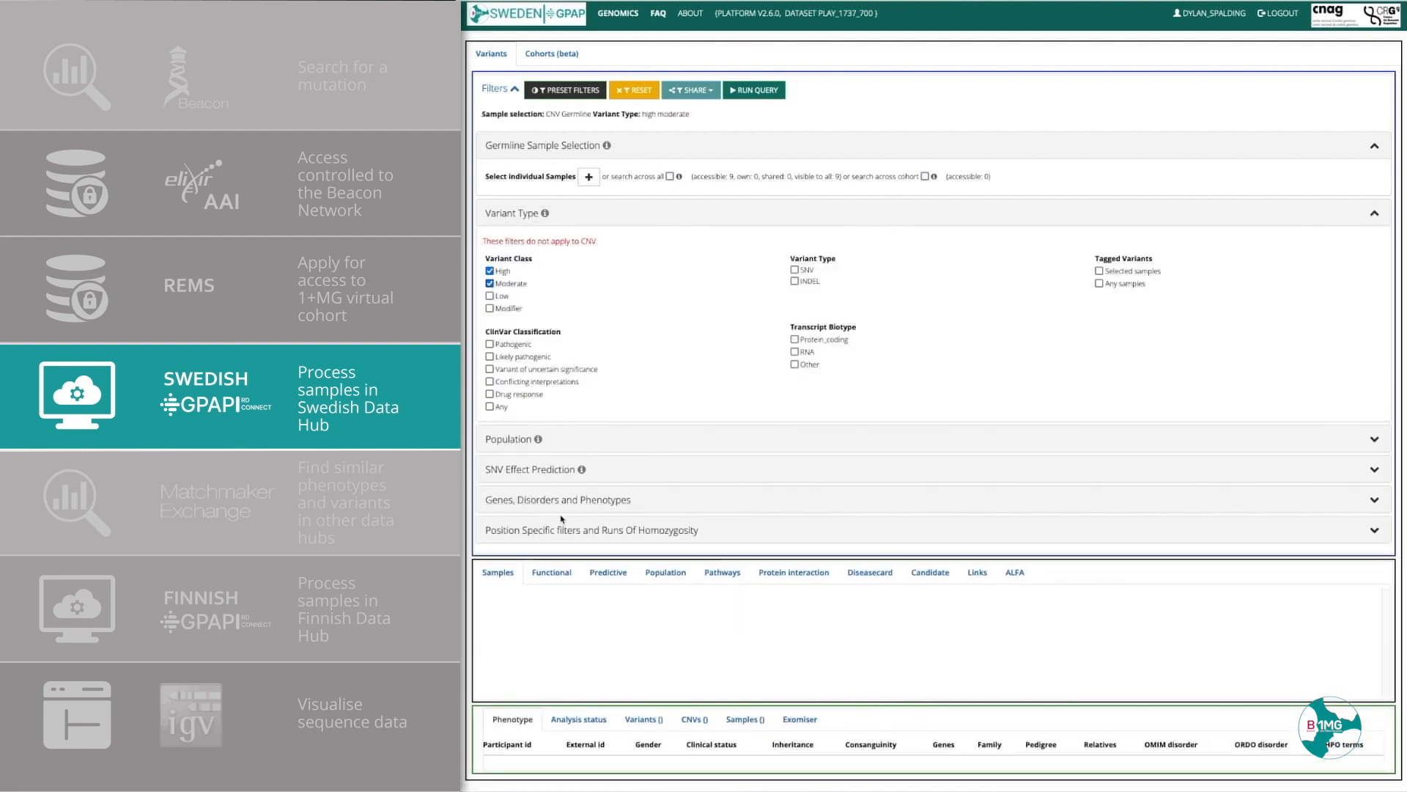
pyautogui.click(556, 500)
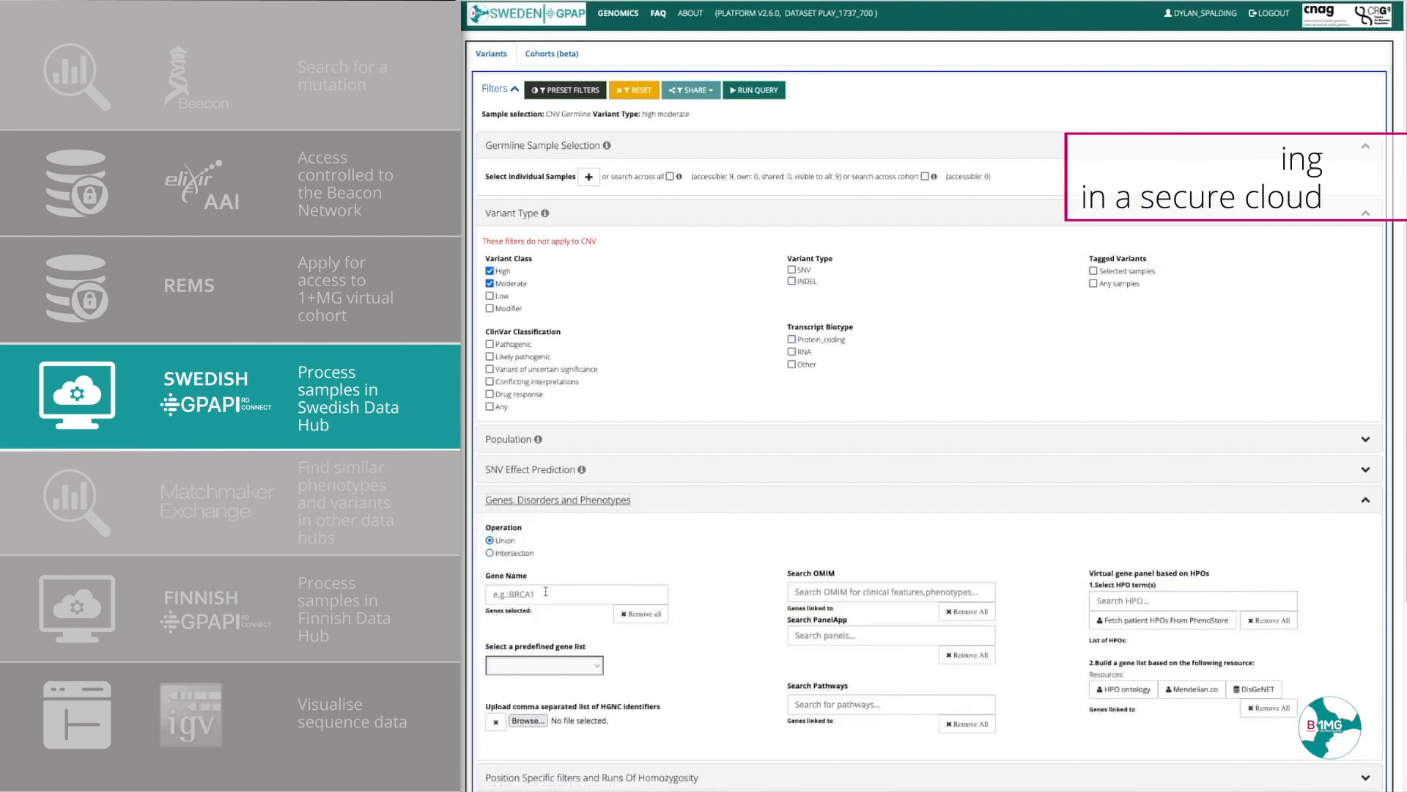
pyautogui.write('ryr')
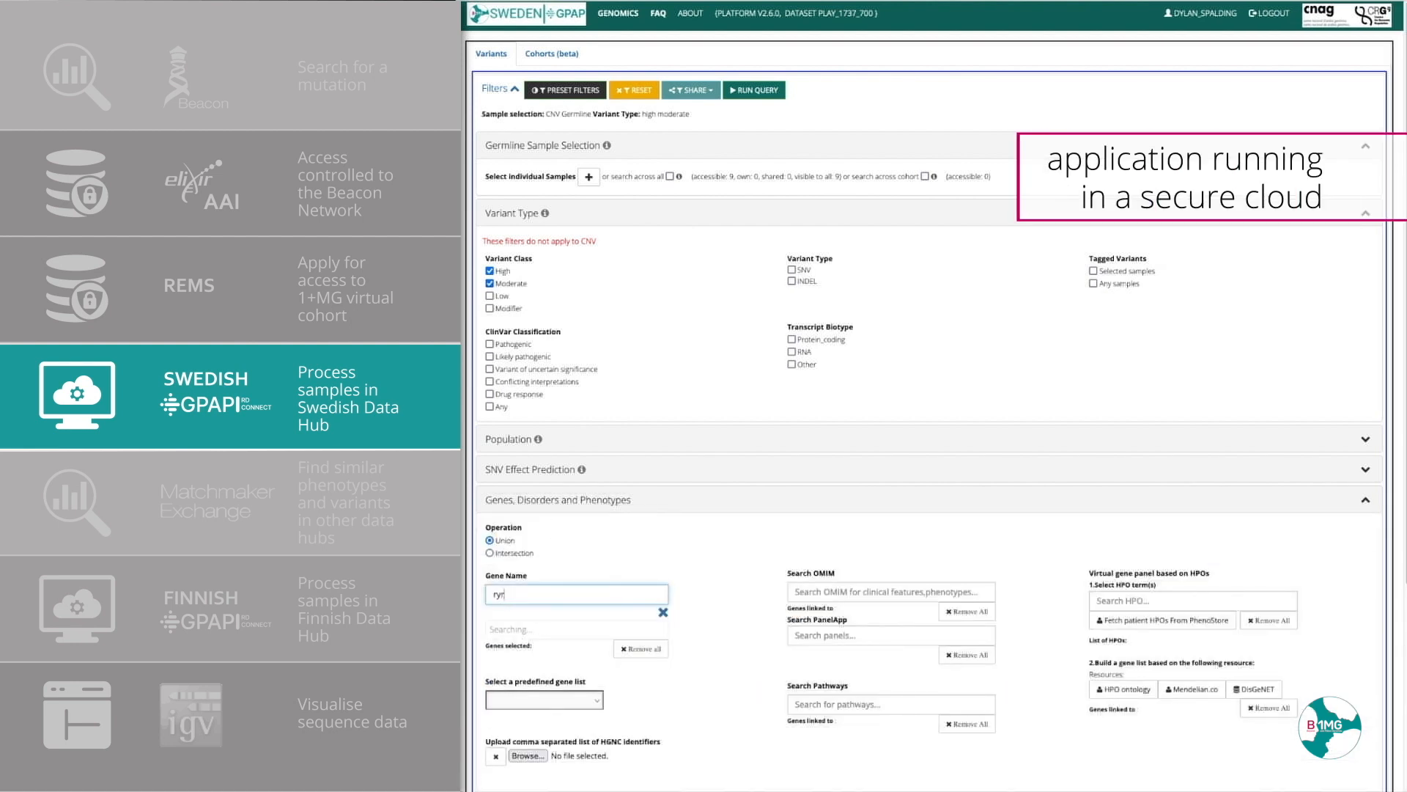
pyautogui.write('1')
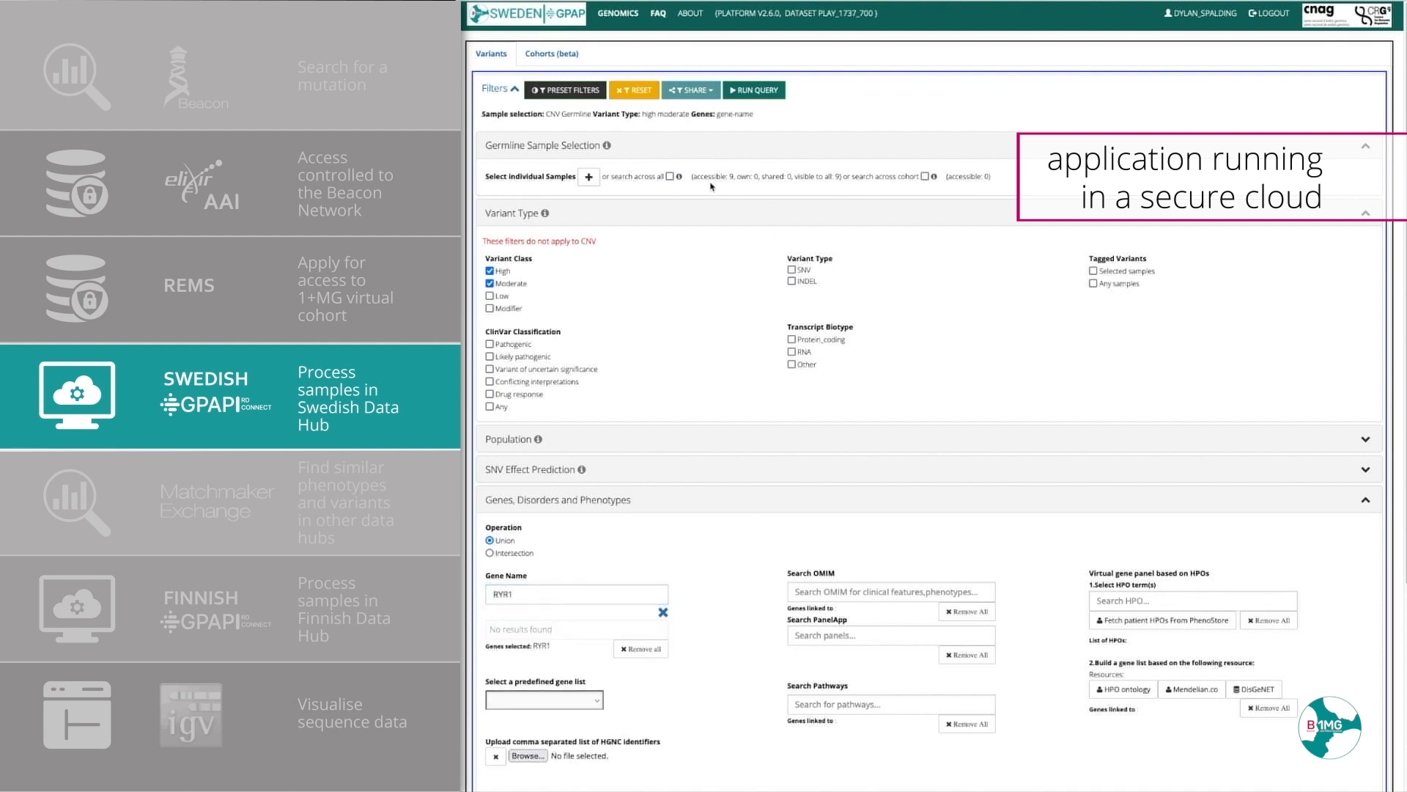
# - Run the RYR1 query across all samples and open the carrier Case1C
pyautogui.click(669, 176)
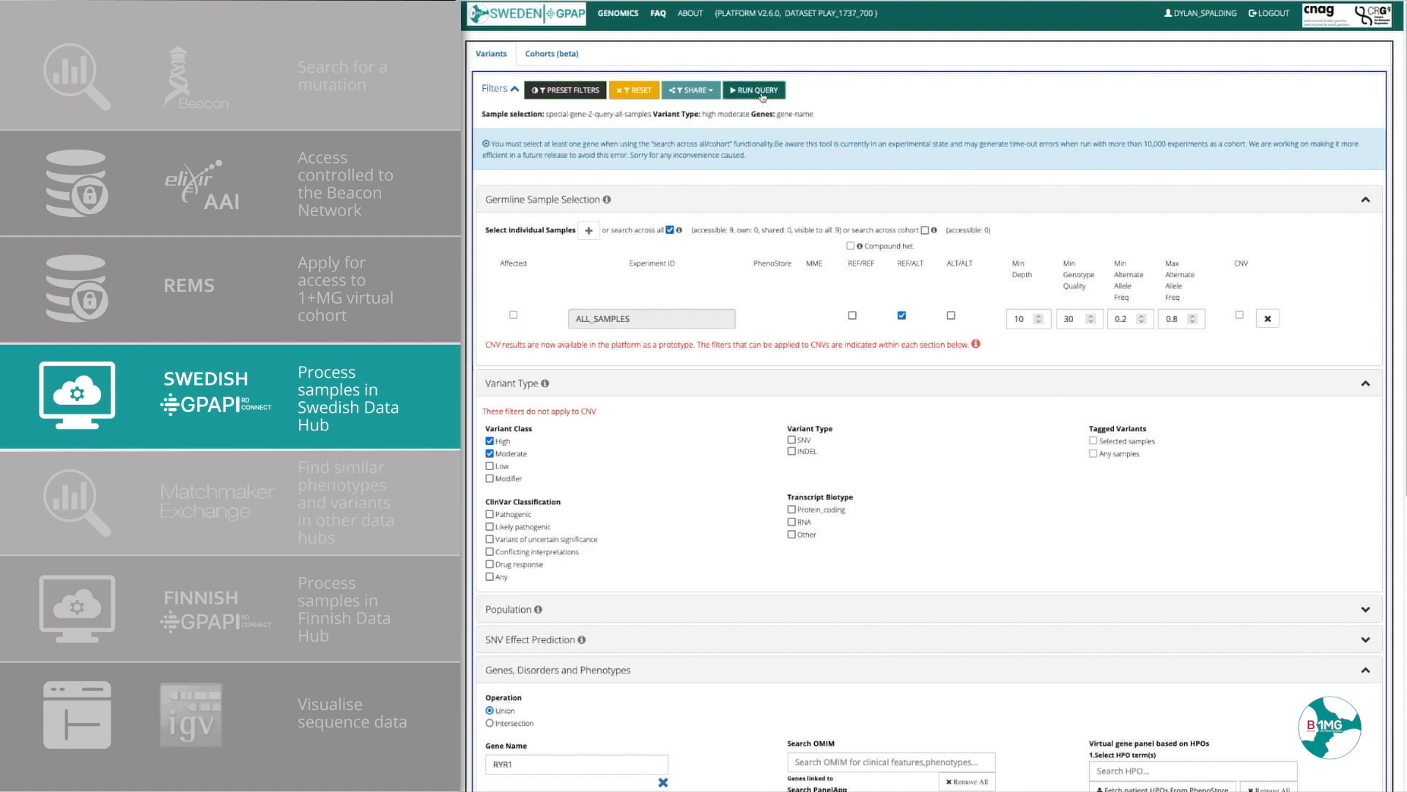
pyautogui.click(752, 89)
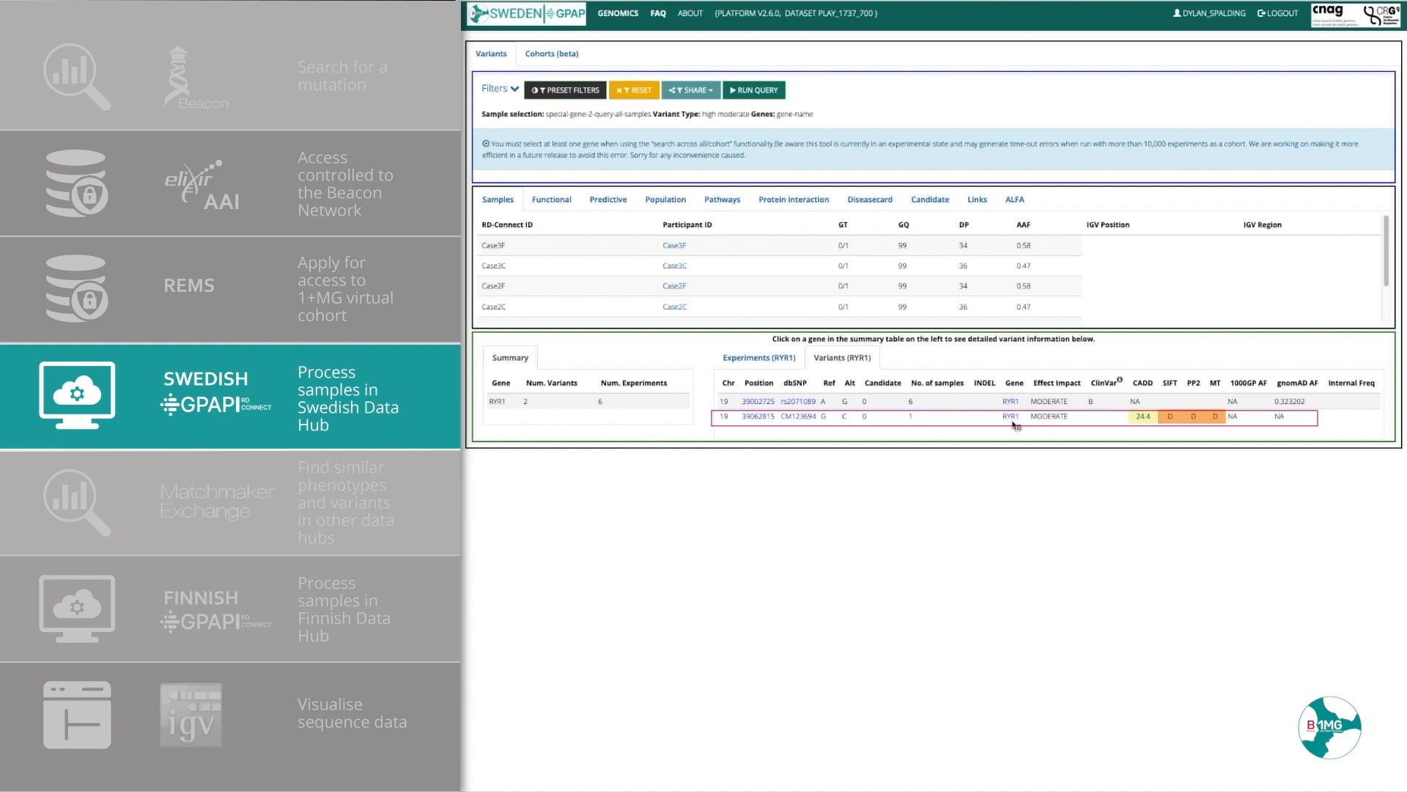
pyautogui.click(496, 89)
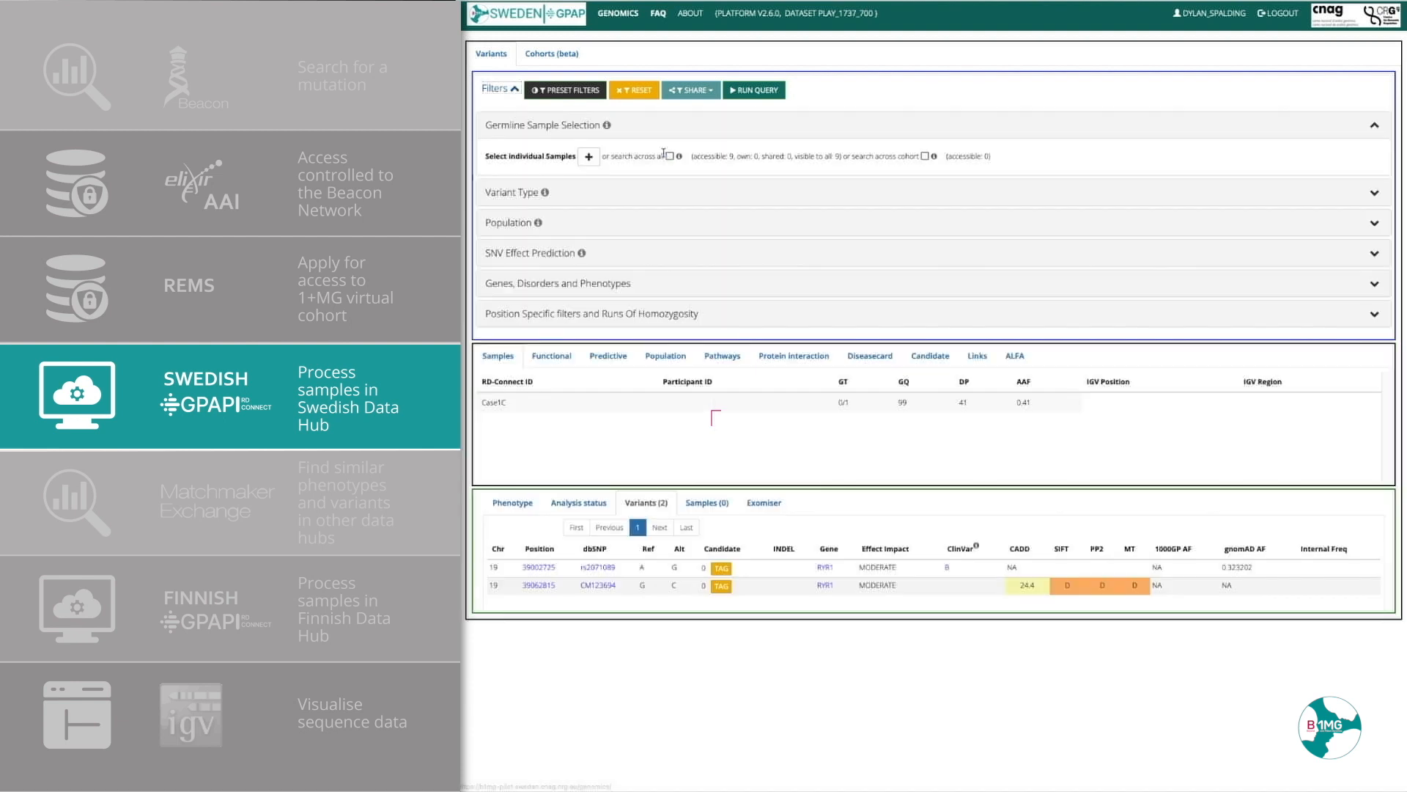
# - Select sample Case1C and submit a Matchmaker Exchange request for candidate gene RYR1
pyautogui.click(588, 155)
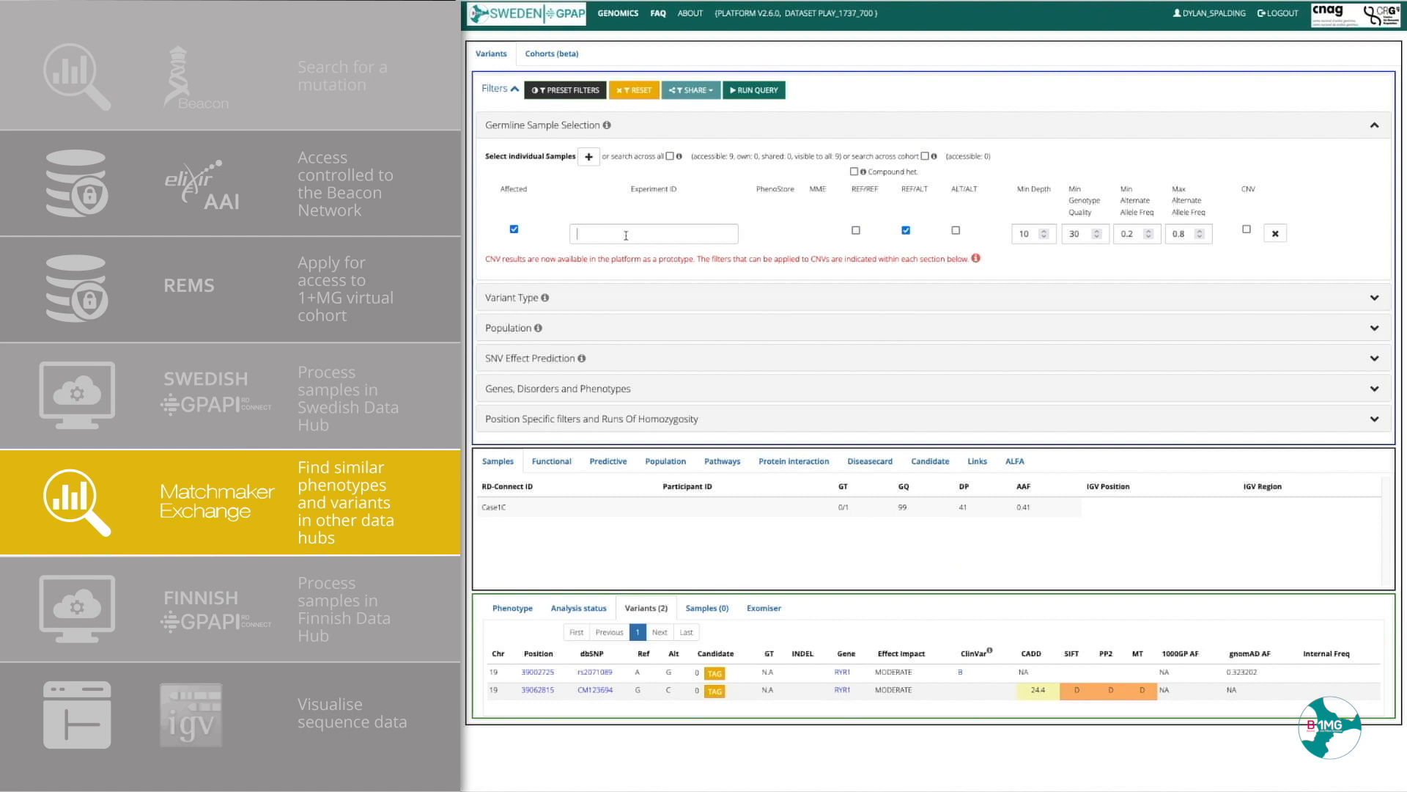
pyautogui.write('case')
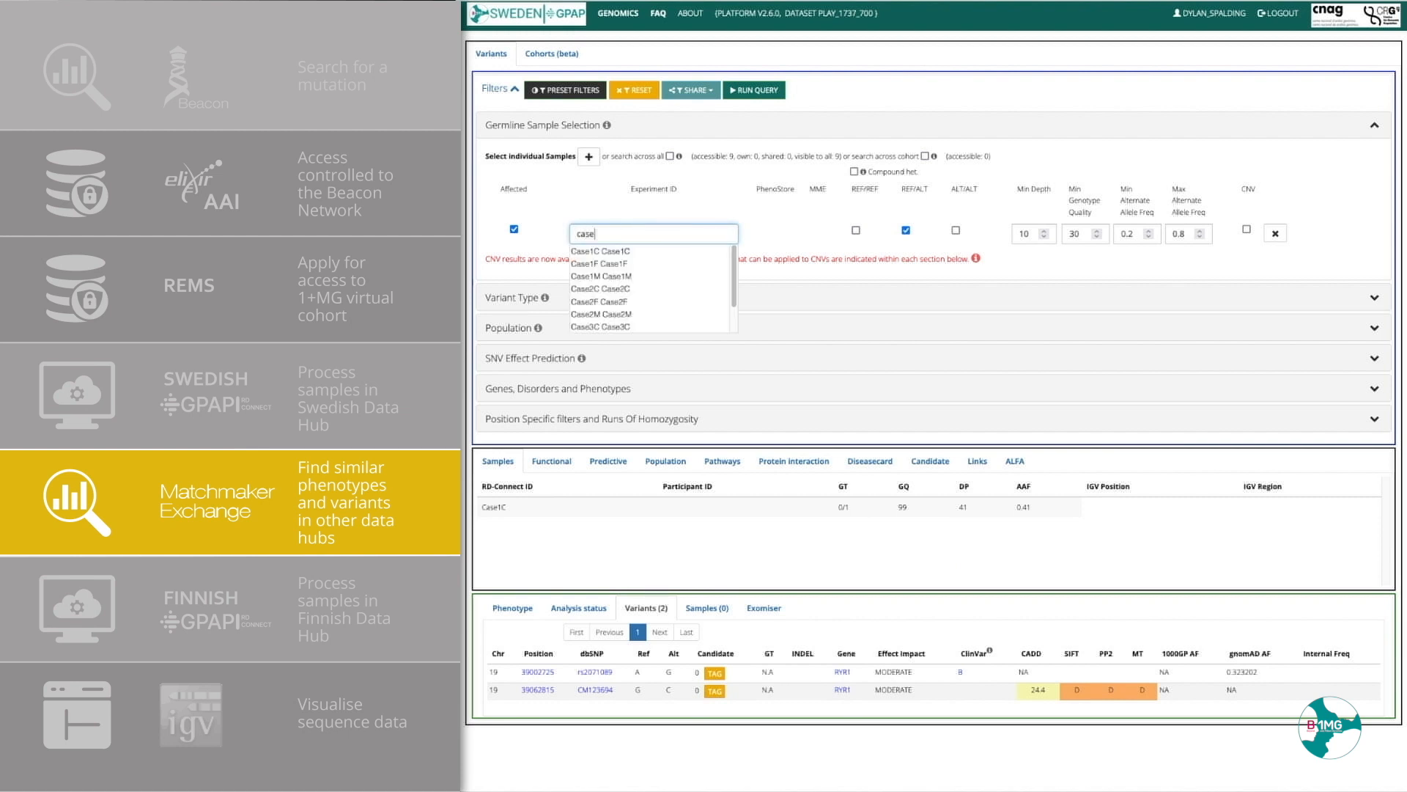
pyautogui.click(601, 251)
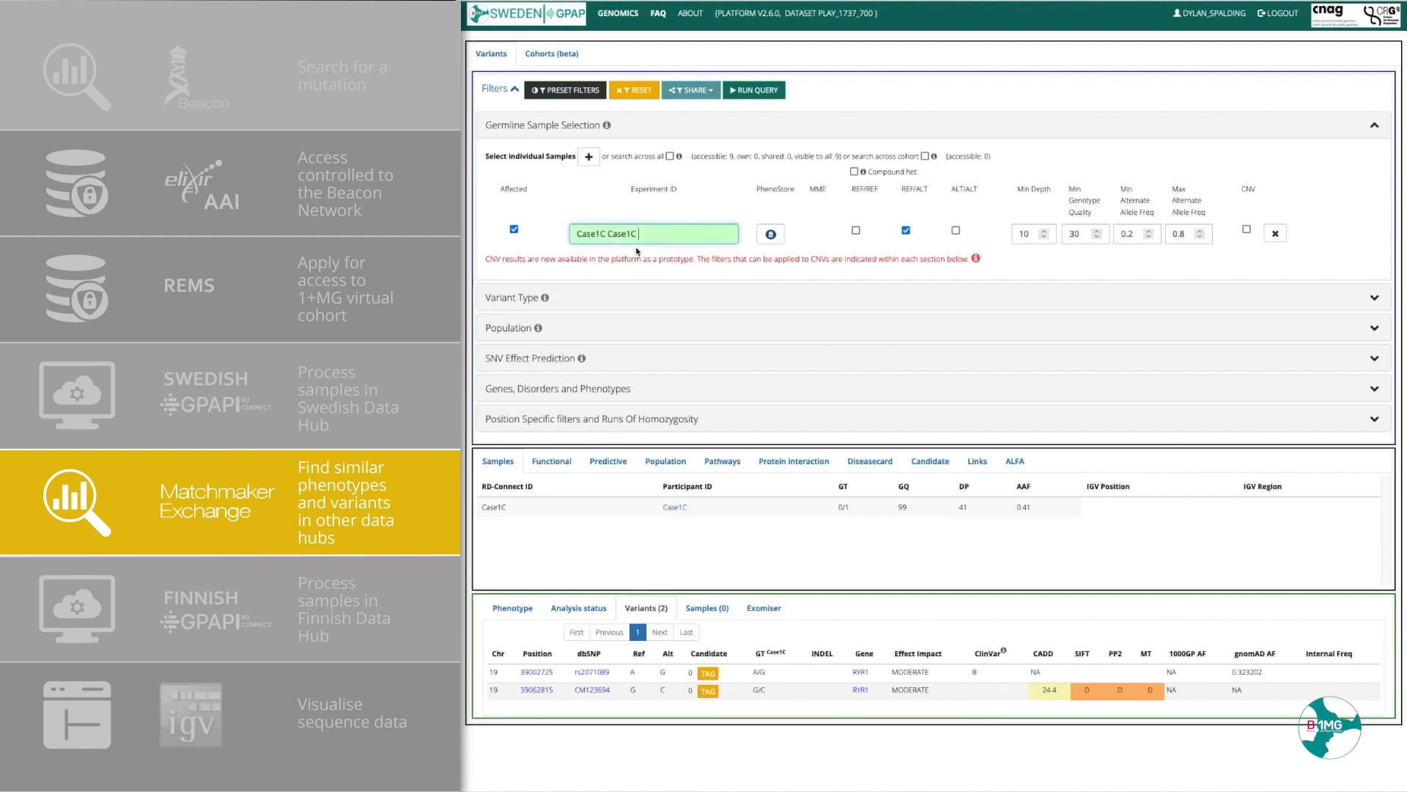
pyautogui.moveTo(812, 243)
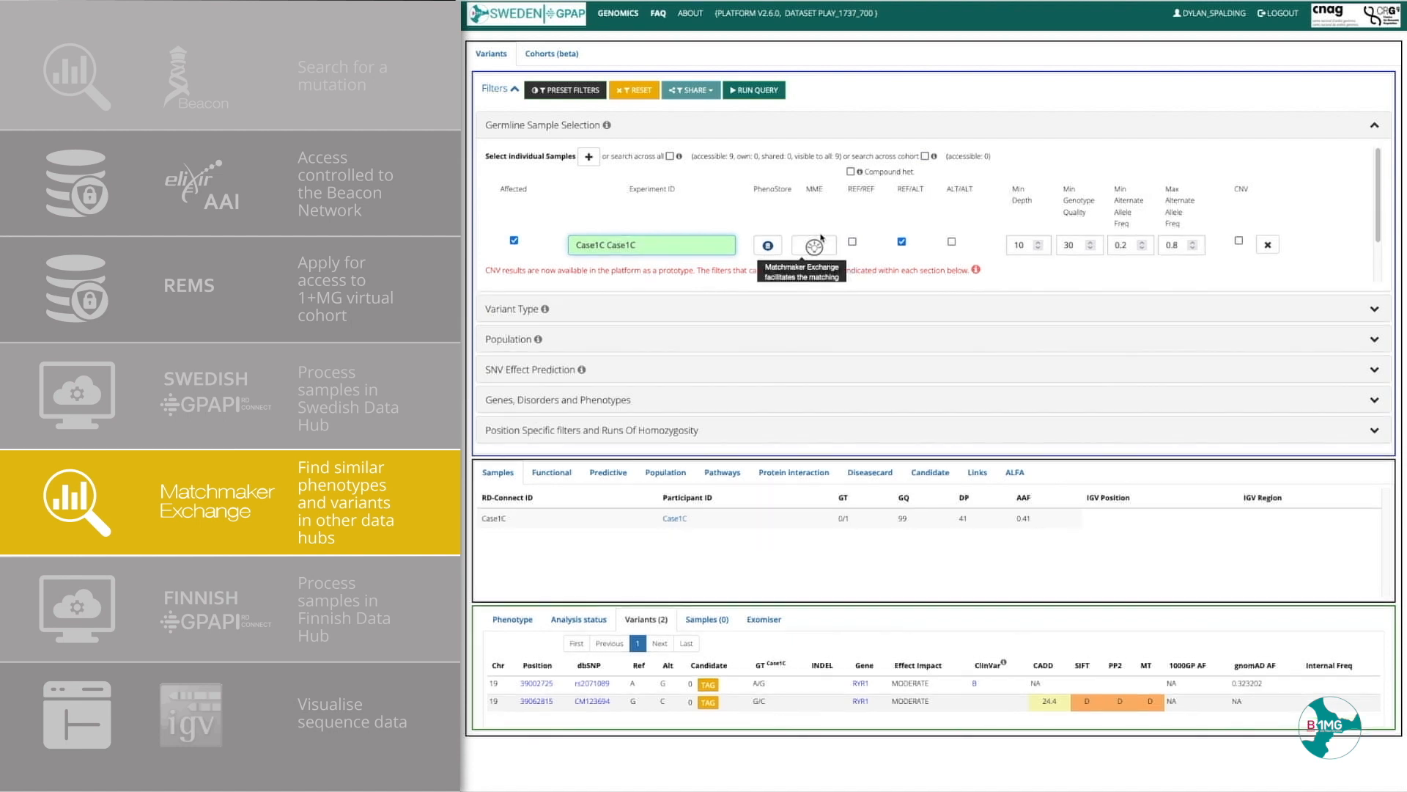
pyautogui.click(812, 244)
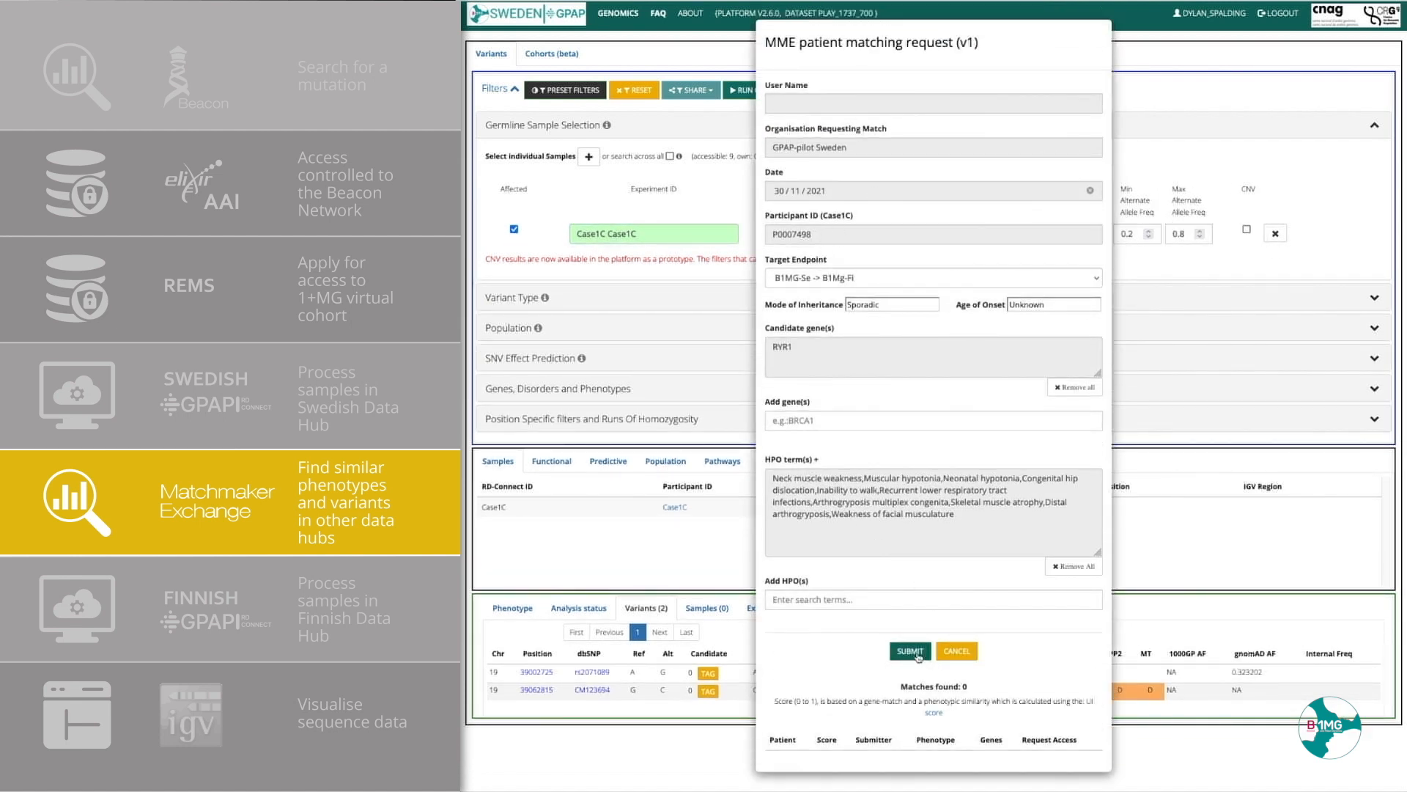
pyautogui.click(909, 650)
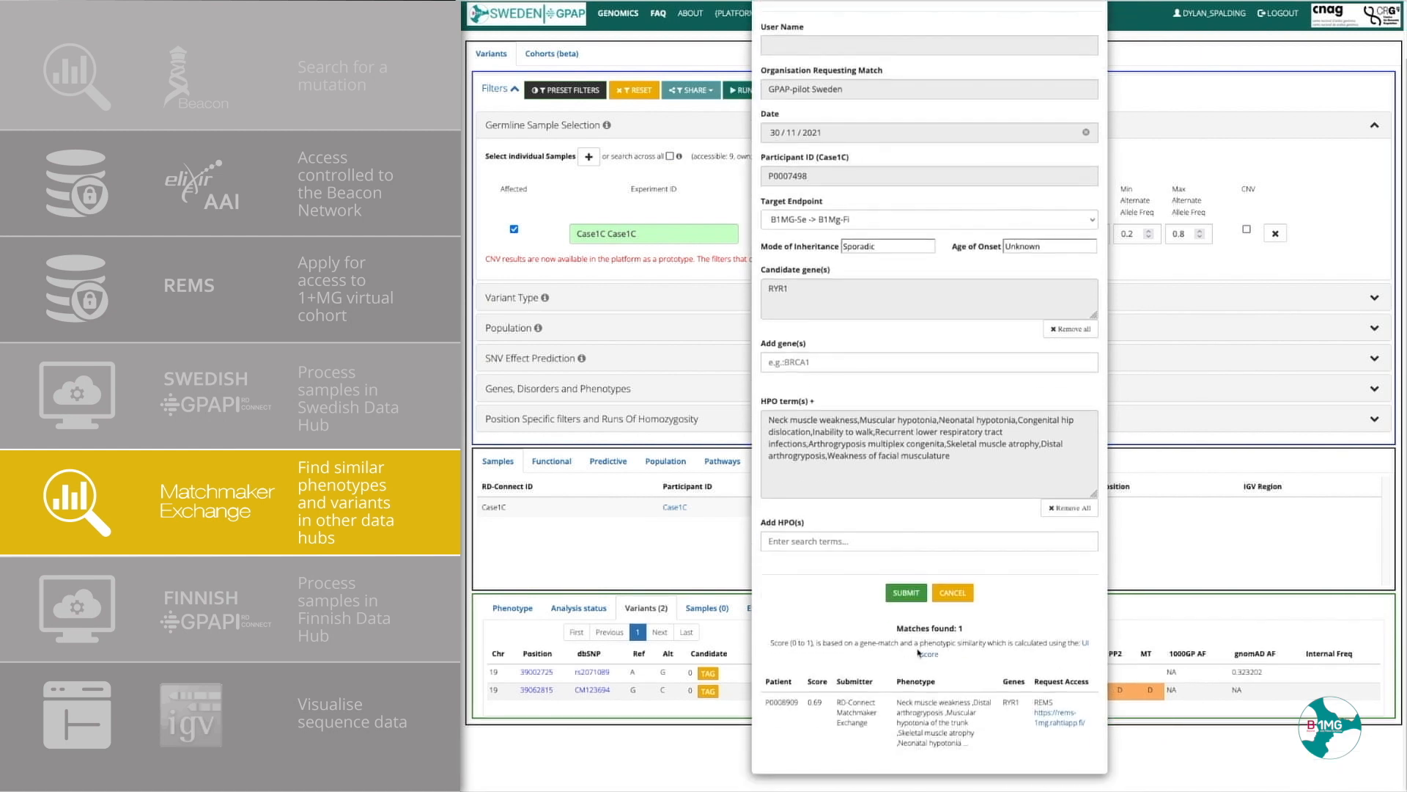
pyautogui.moveTo(1057, 716)
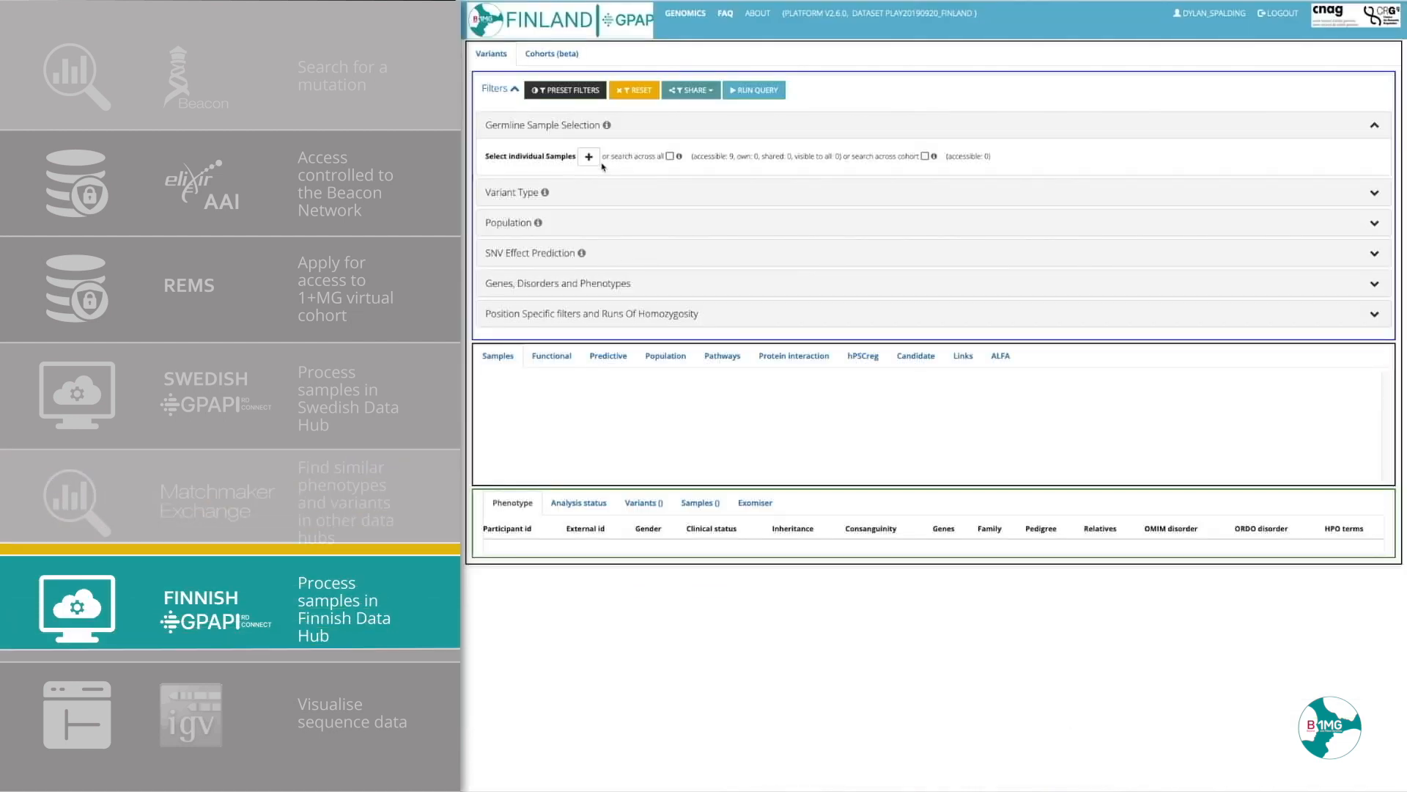
# - Add sample Case6C in Finnish GPAP and run the query
pyautogui.click(589, 157)
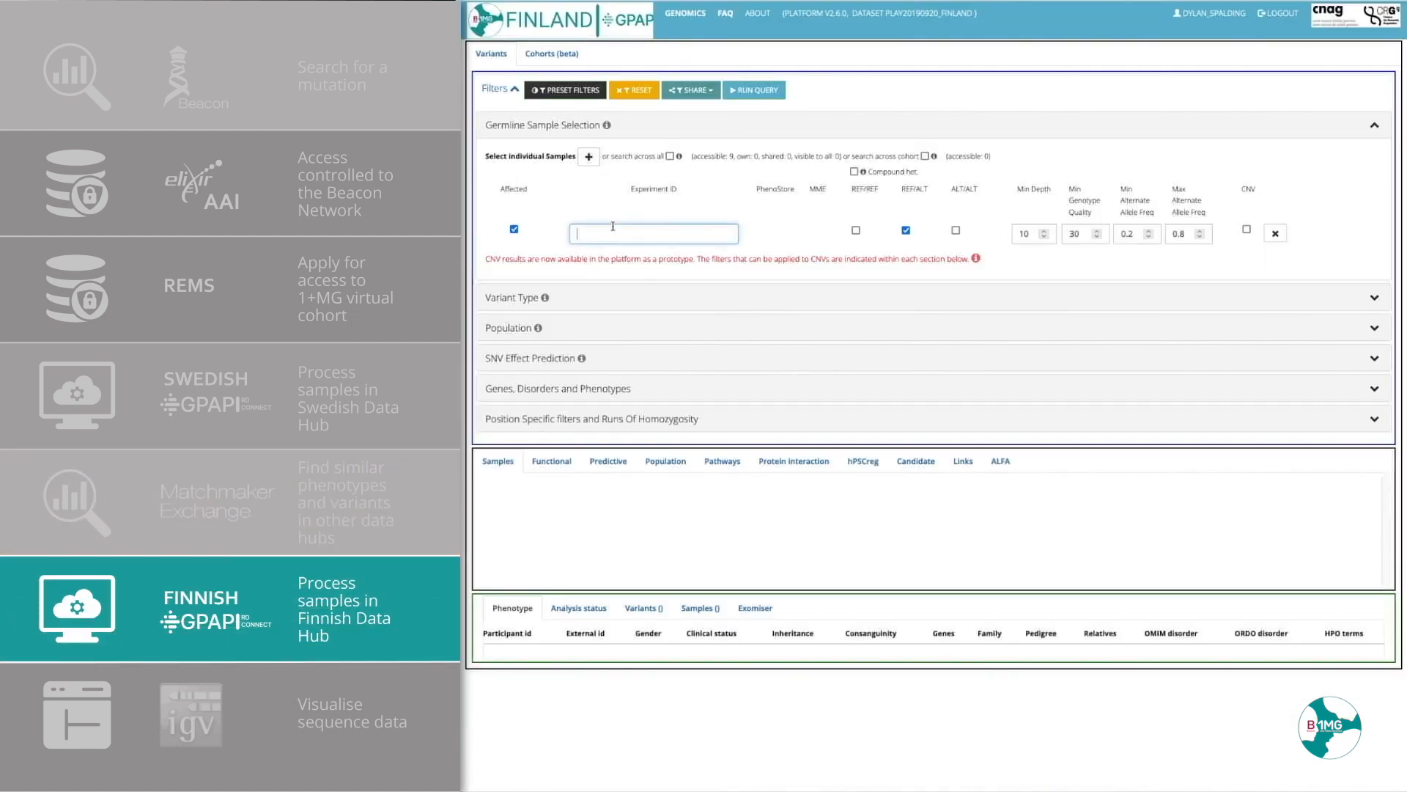
pyautogui.click(754, 89)
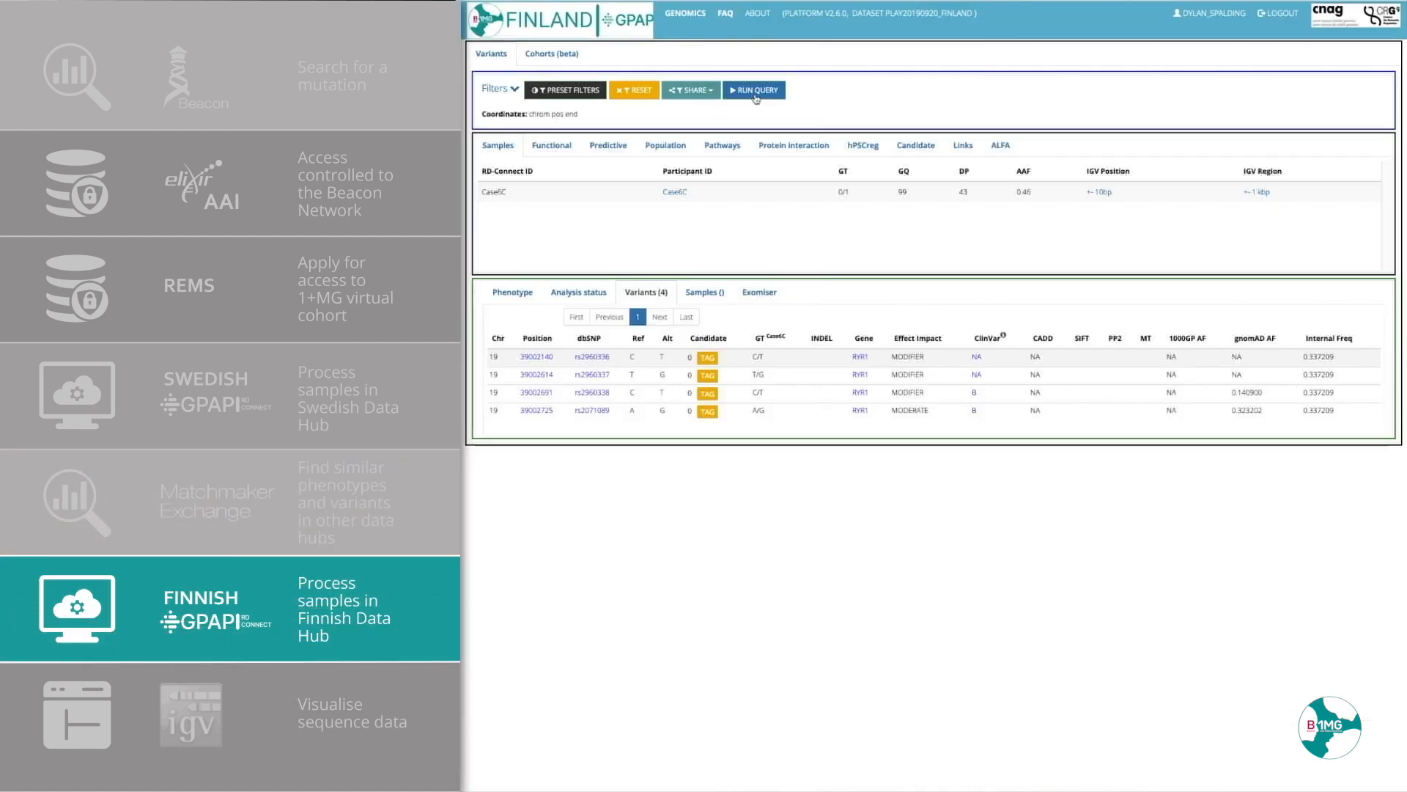